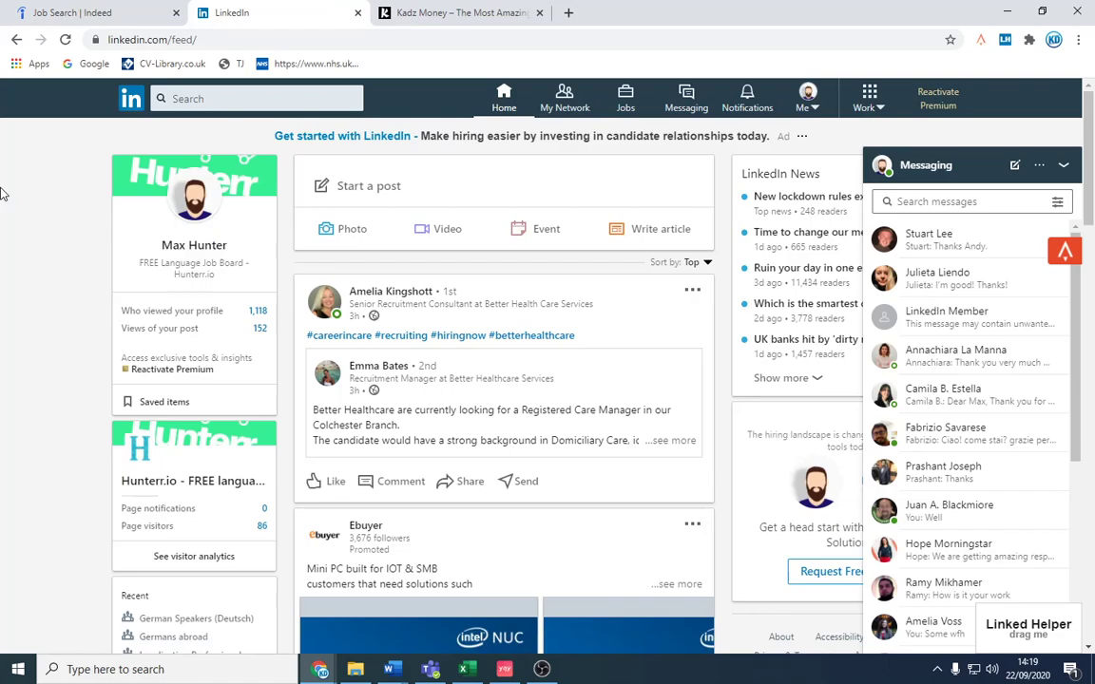
pyautogui.moveTo(343, 257)
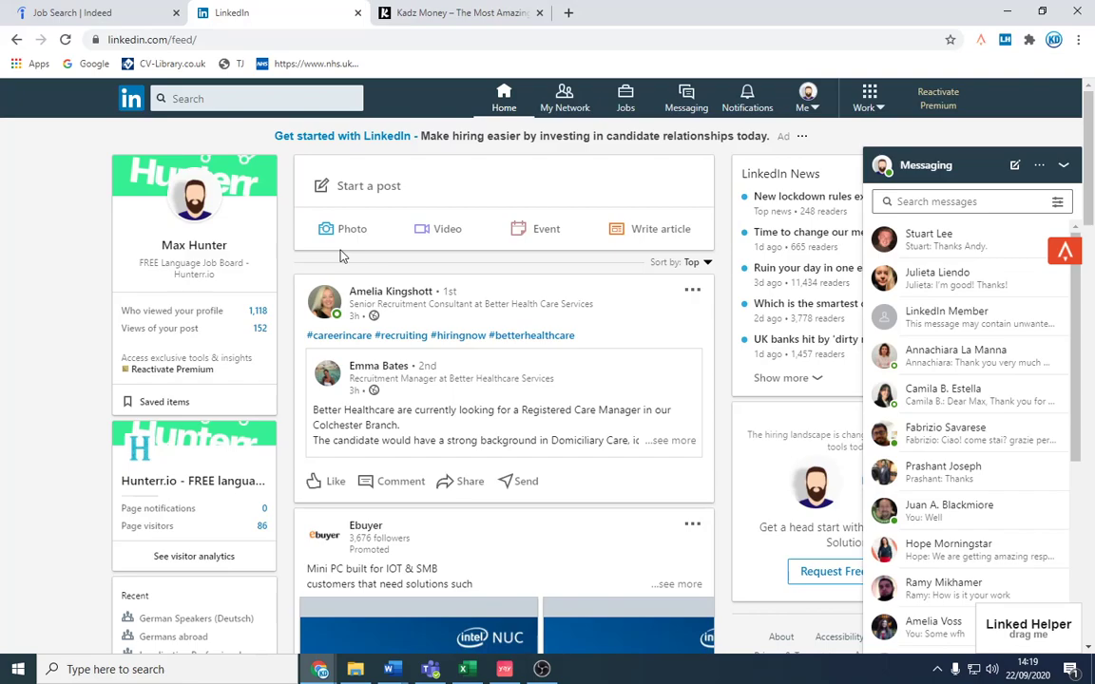
# - On Indeed, rerun the 'care worker' search and filter to employer-posted jobs
pyautogui.click(95, 12)
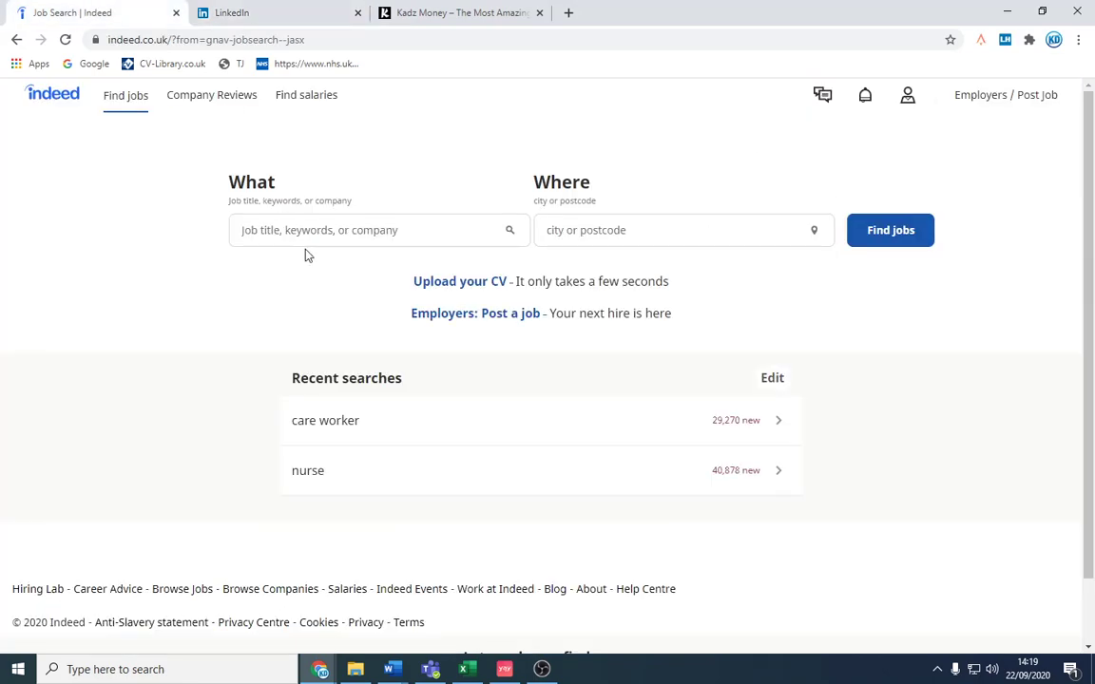
pyautogui.moveTo(374, 397)
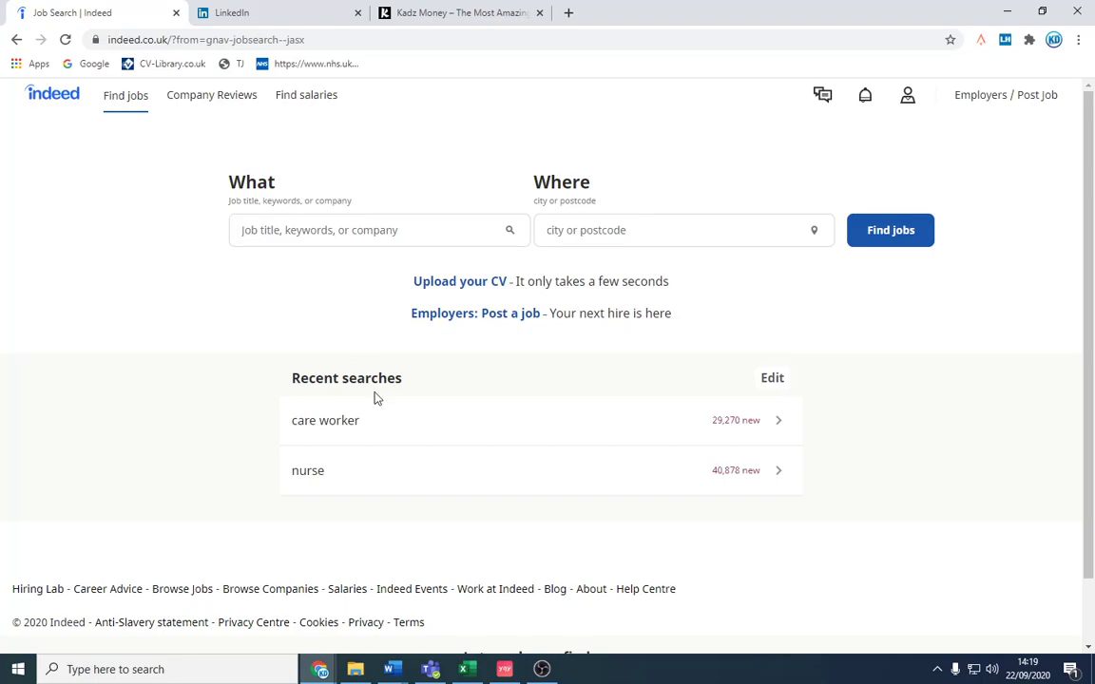
pyautogui.moveTo(326, 420)
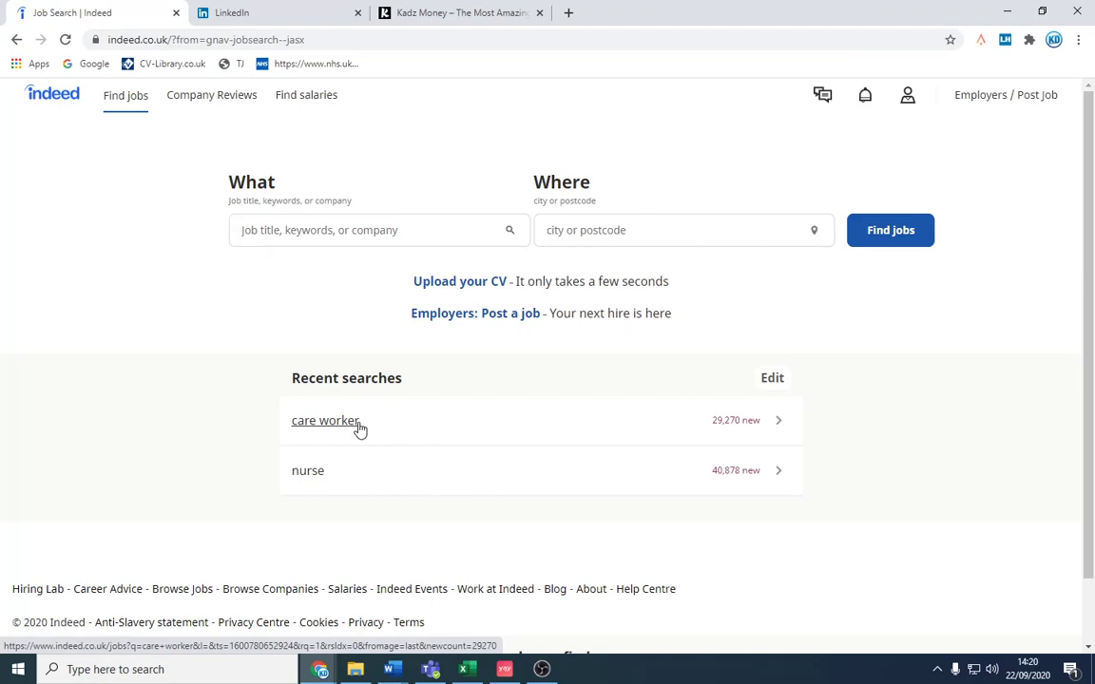
pyautogui.click(325, 421)
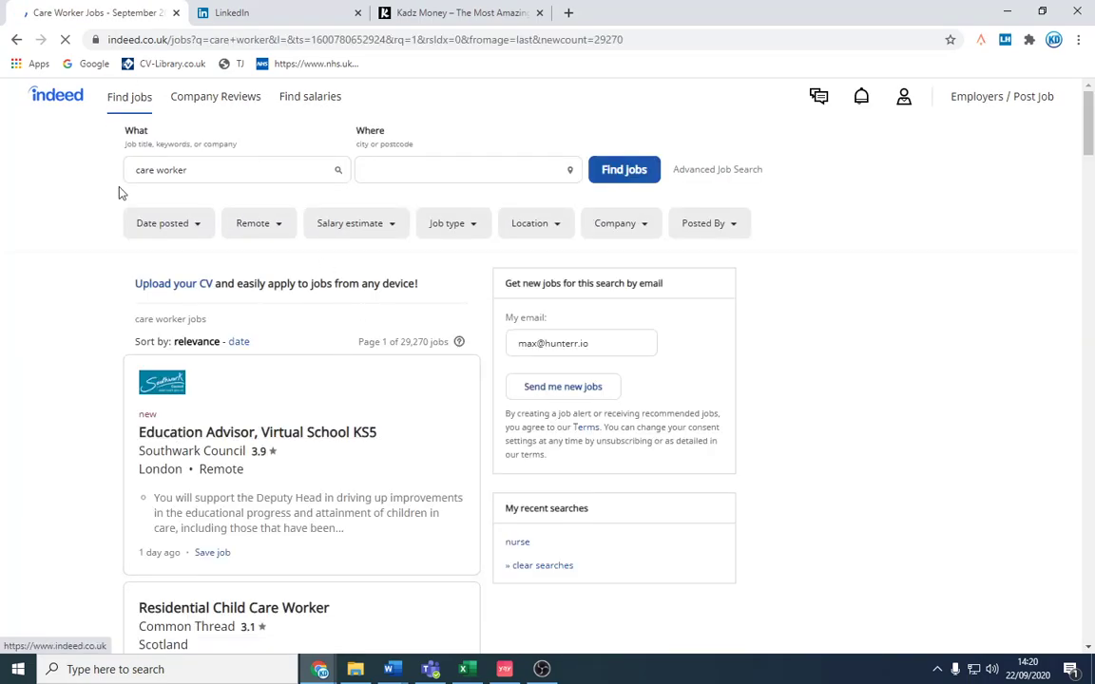
pyautogui.scroll(-3)
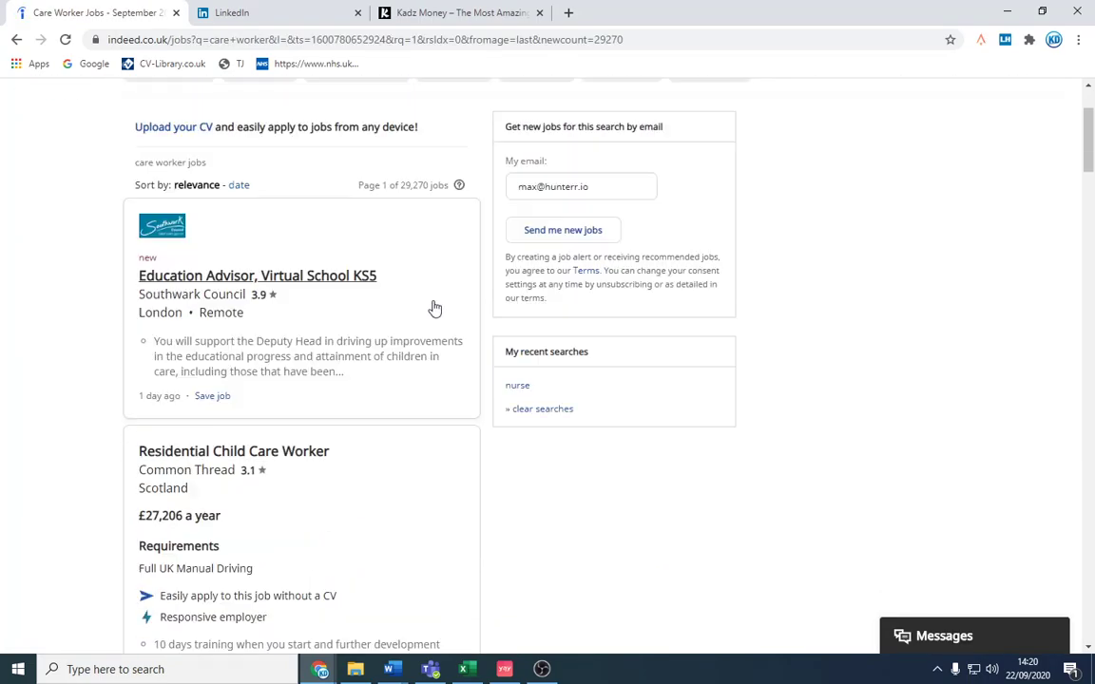
pyautogui.click(708, 223)
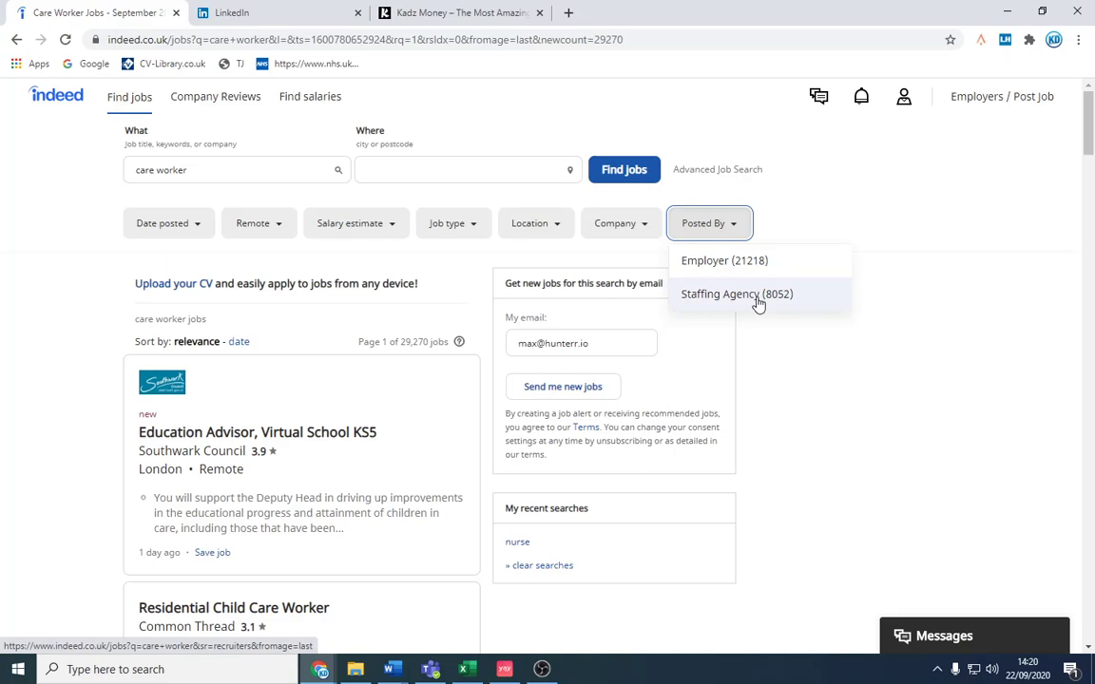
pyautogui.click(723, 261)
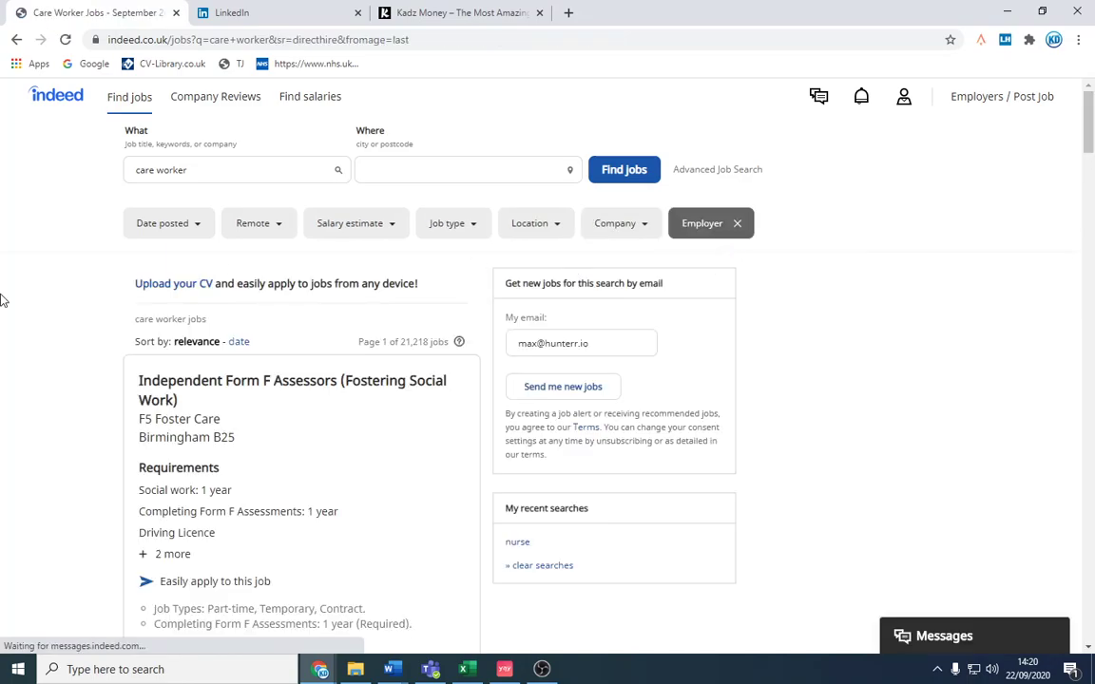
# - Open the Heathcotes Group hiring event and bring up the company link's menu
pyautogui.scroll(-3)
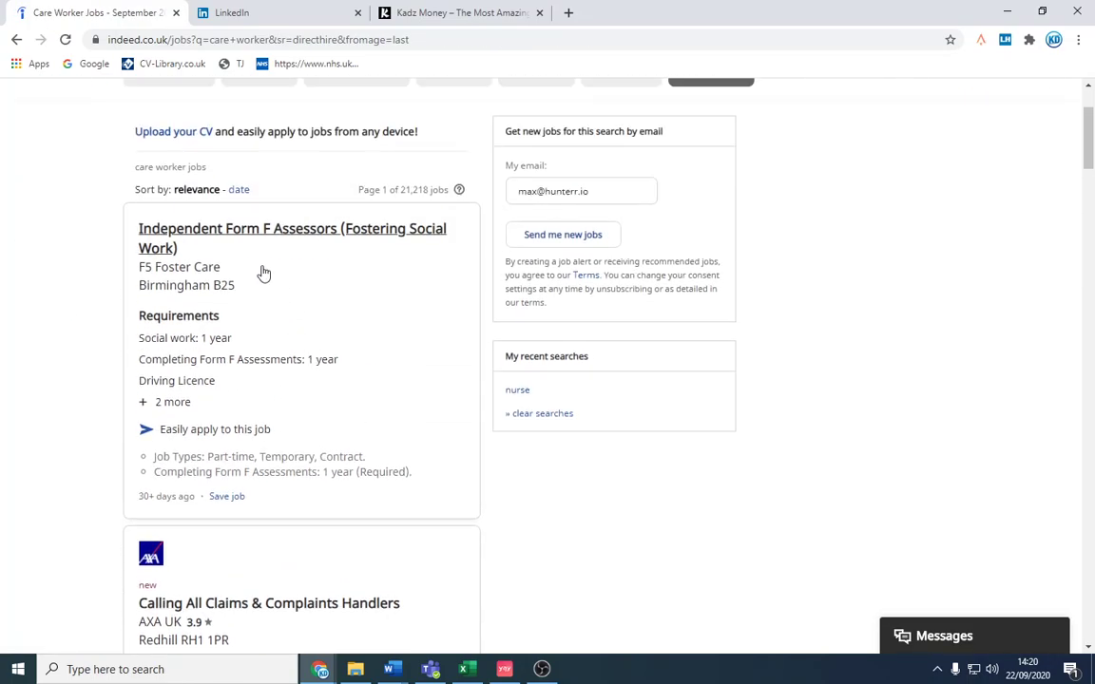
pyautogui.scroll(-3)
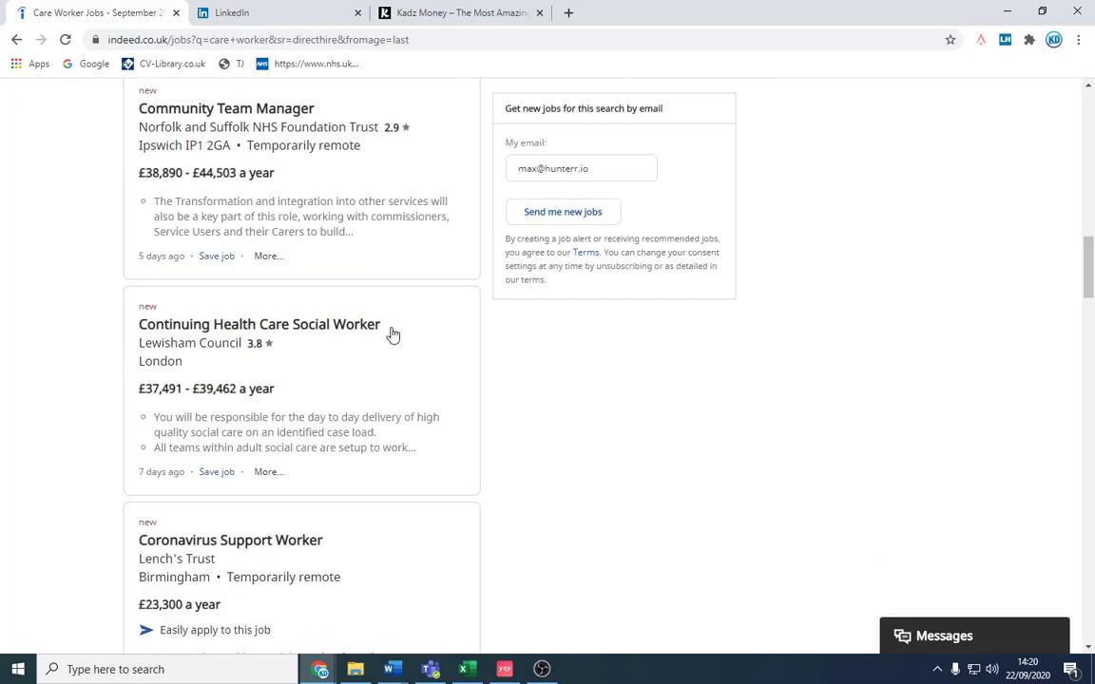
pyautogui.scroll(-3)
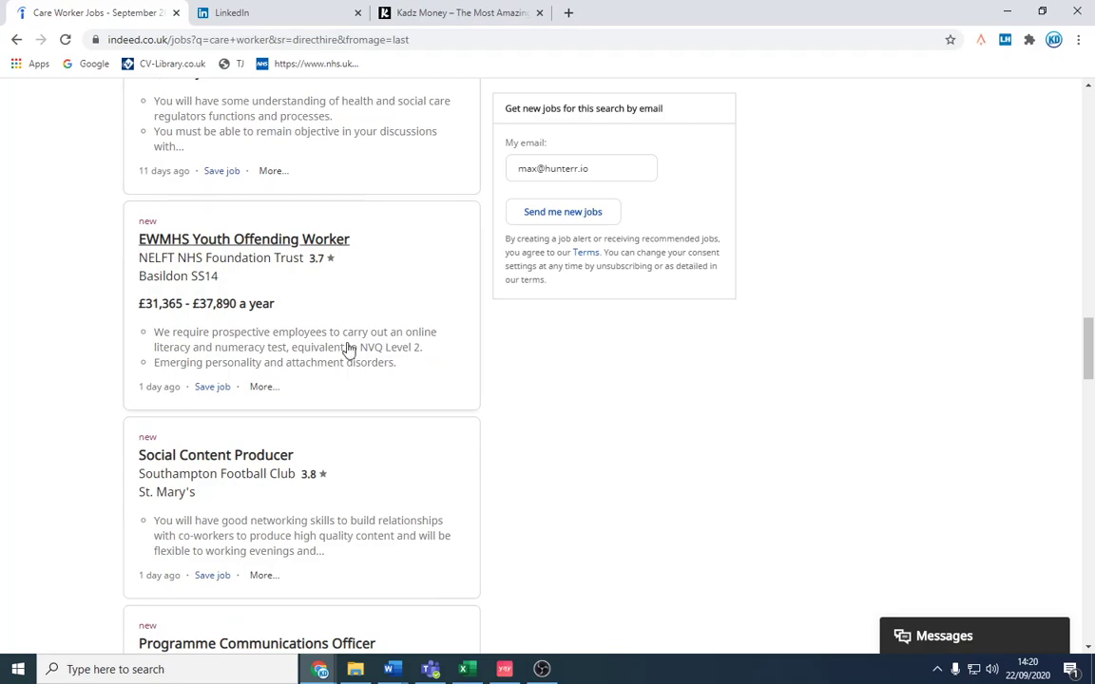
pyautogui.scroll(-3)
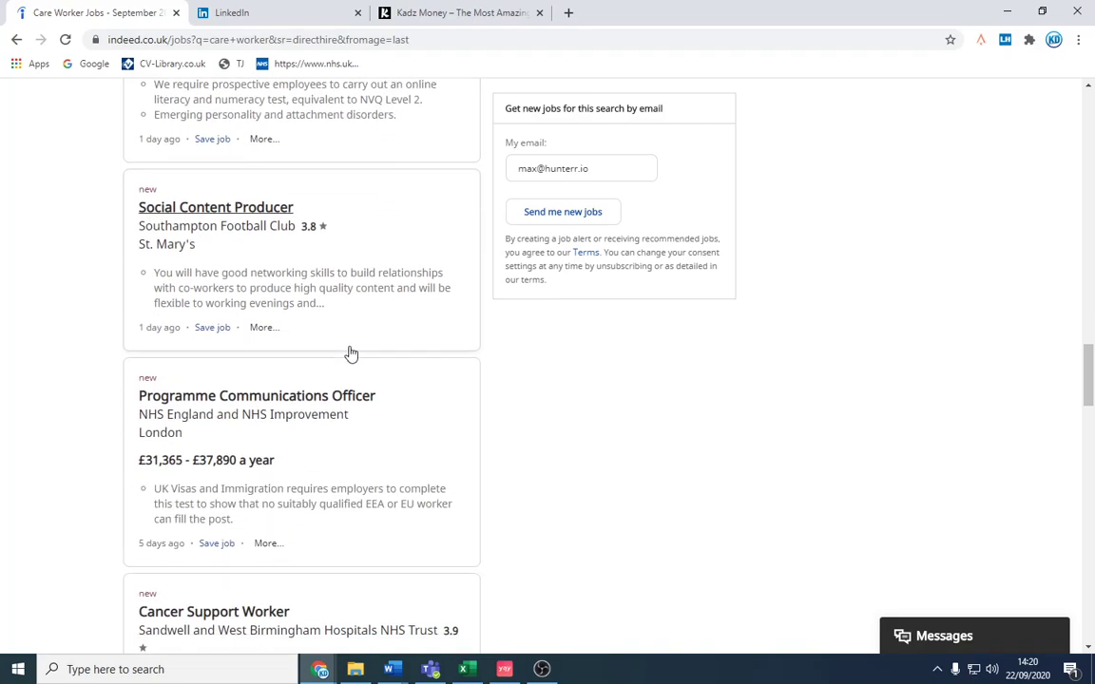
pyautogui.scroll(-3)
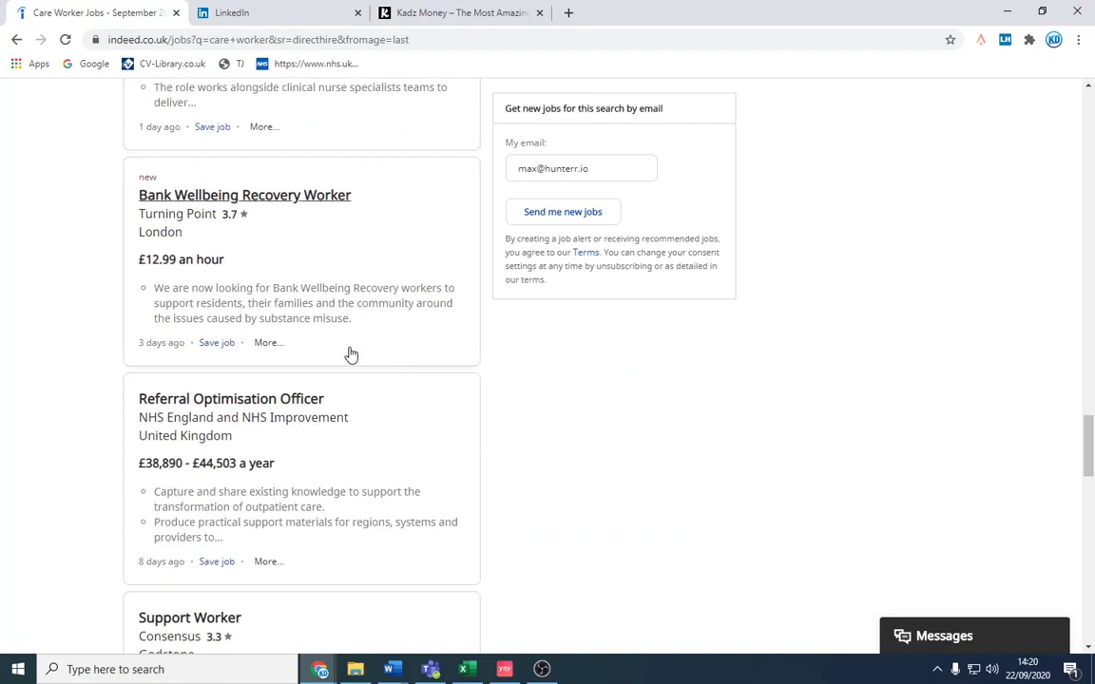
pyautogui.scroll(-3)
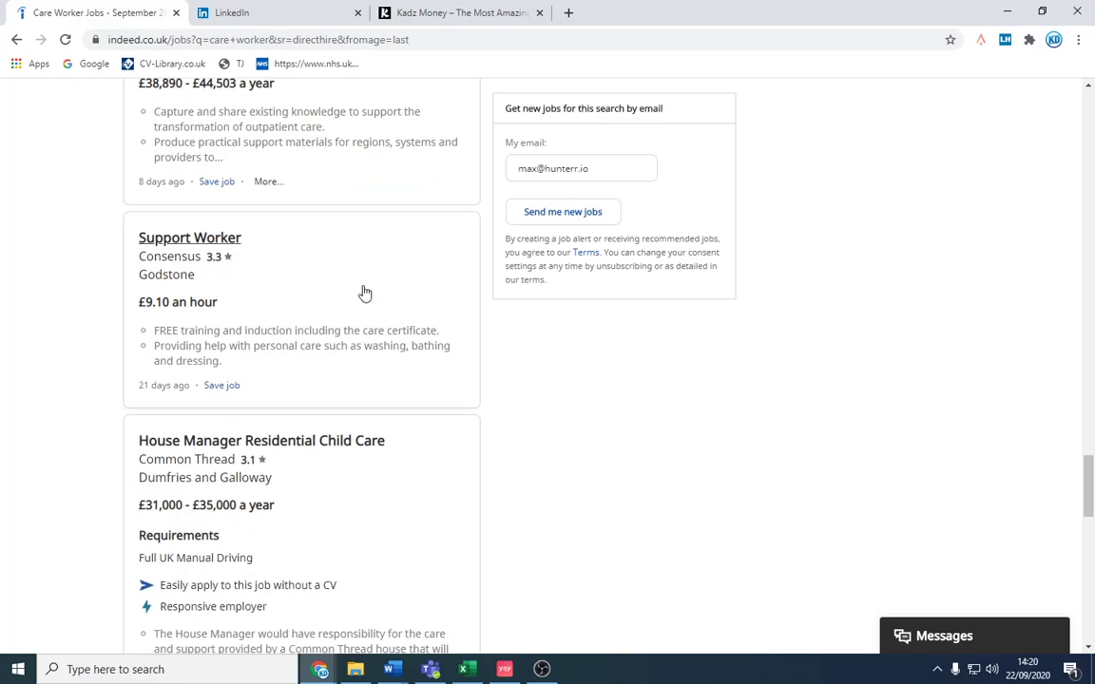
pyautogui.scroll(-3)
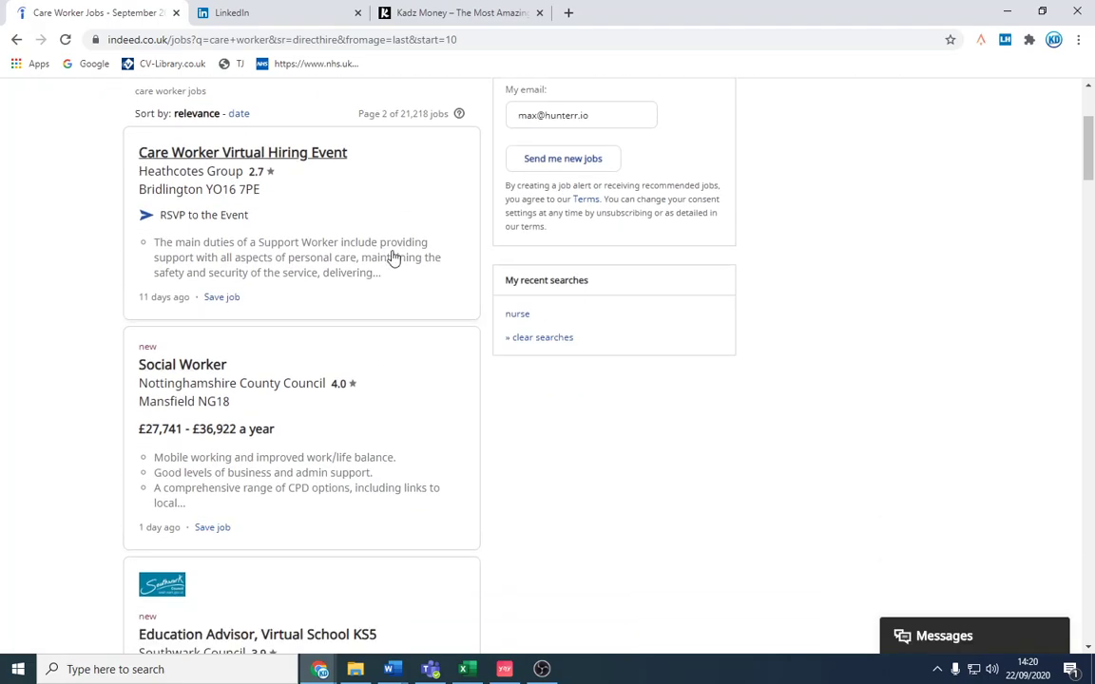
pyautogui.click(243, 152)
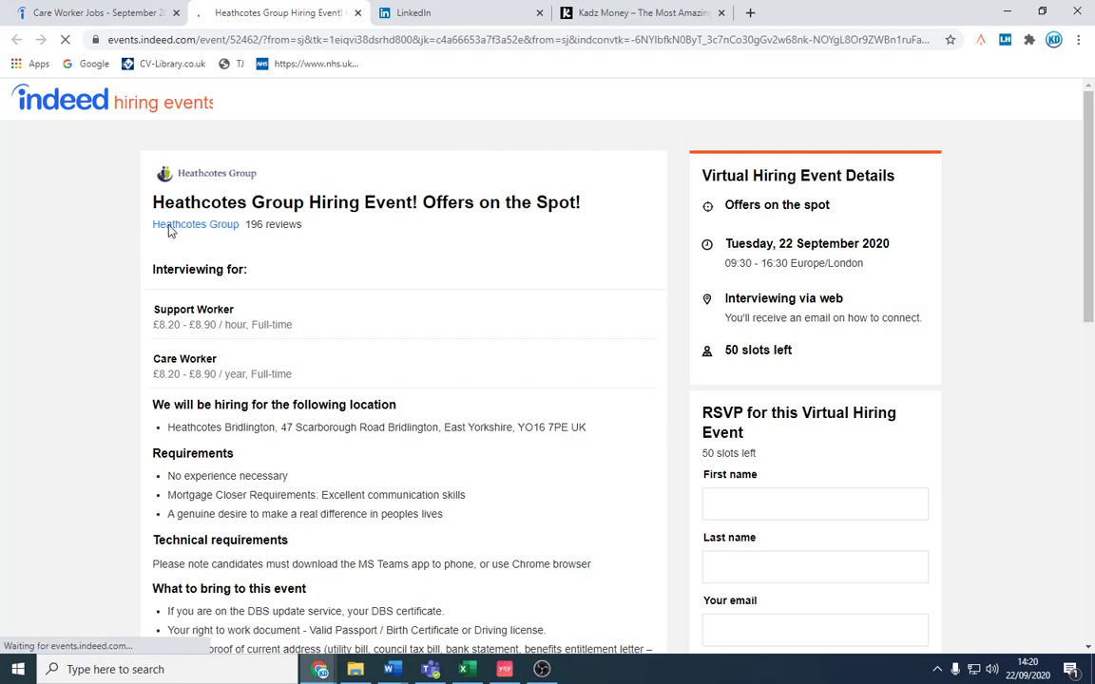
pyautogui.rightClick(196, 223)
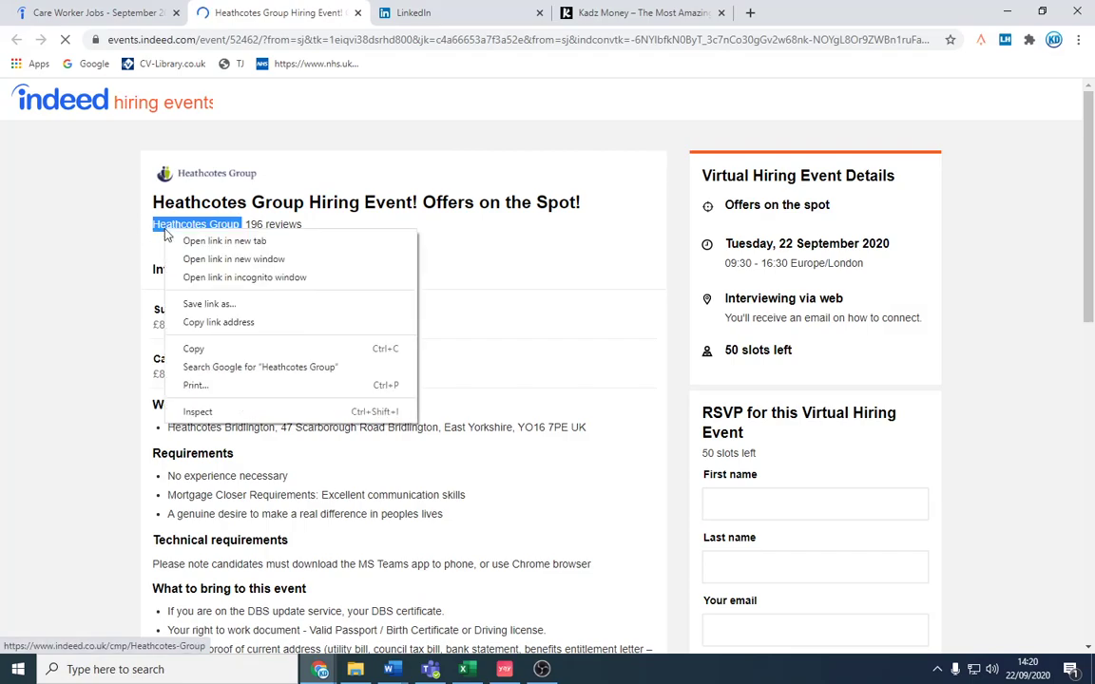
# - Google 'Heathcotes Group linkedin' and open the Heathcotes Group LinkedIn company page
pyautogui.click(259, 367)
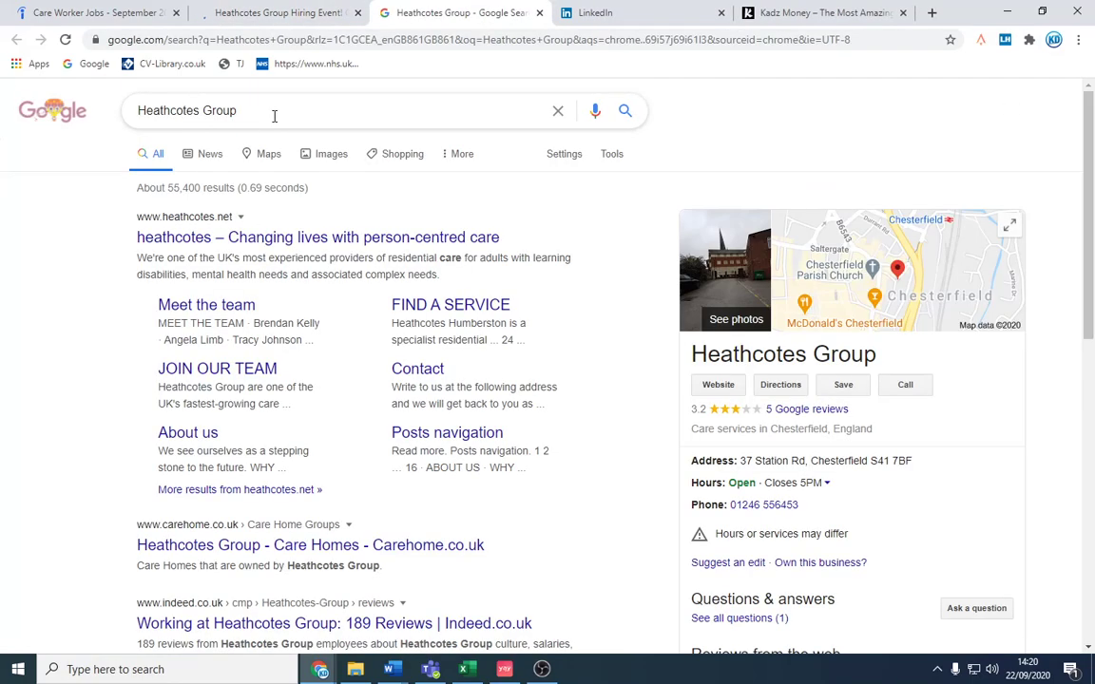
pyautogui.write('linkedin')
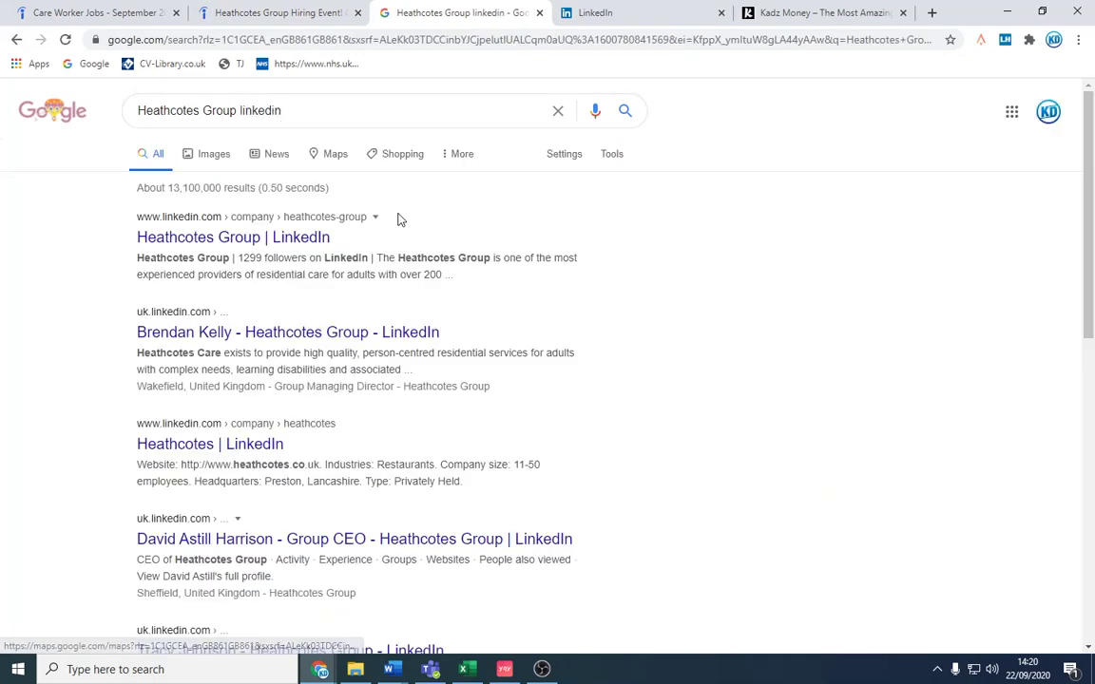
pyautogui.click(233, 237)
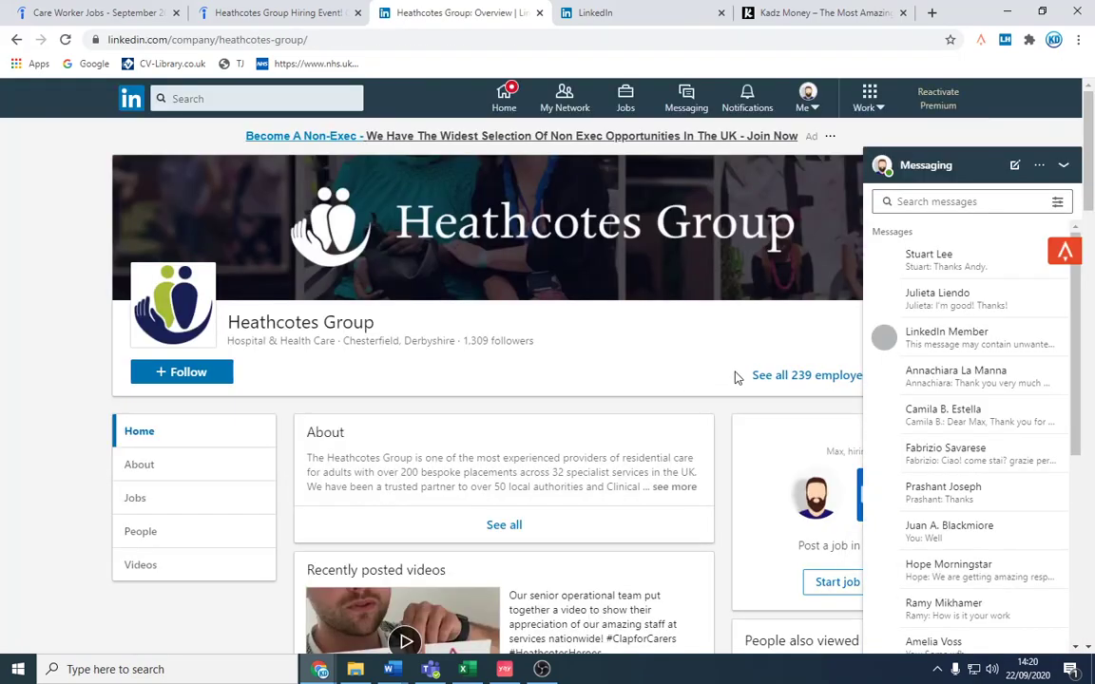
# - Hide the messaging list and browse Heathcotes Group's employees on the People tab
pyautogui.click(1063, 165)
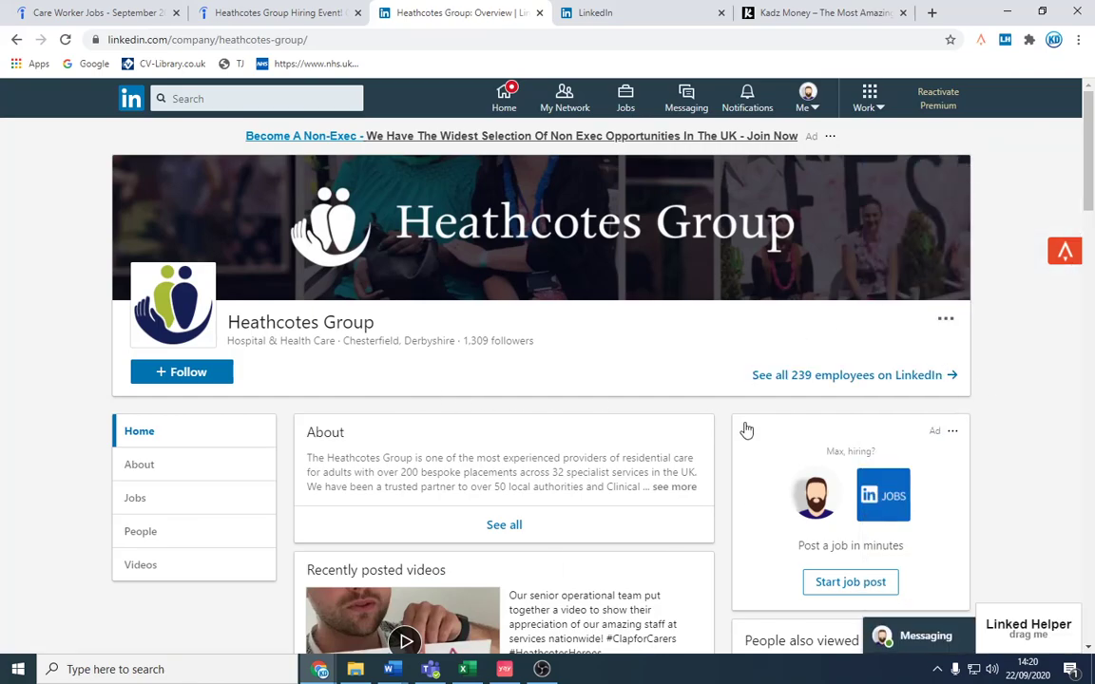
pyautogui.scroll(-3)
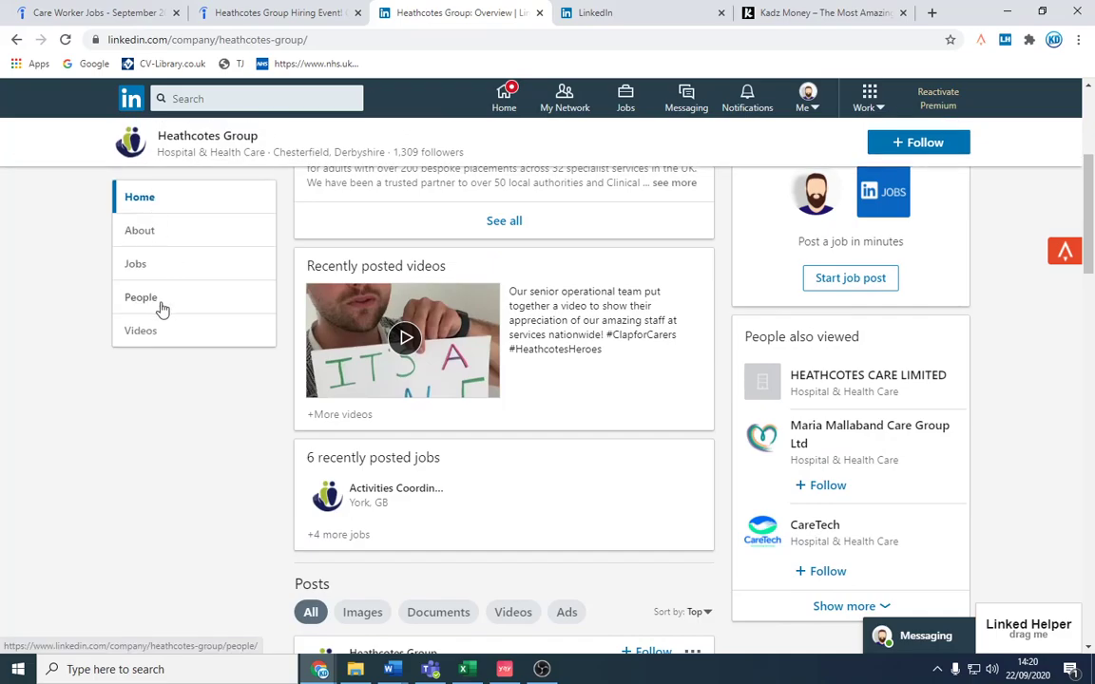
pyautogui.click(141, 297)
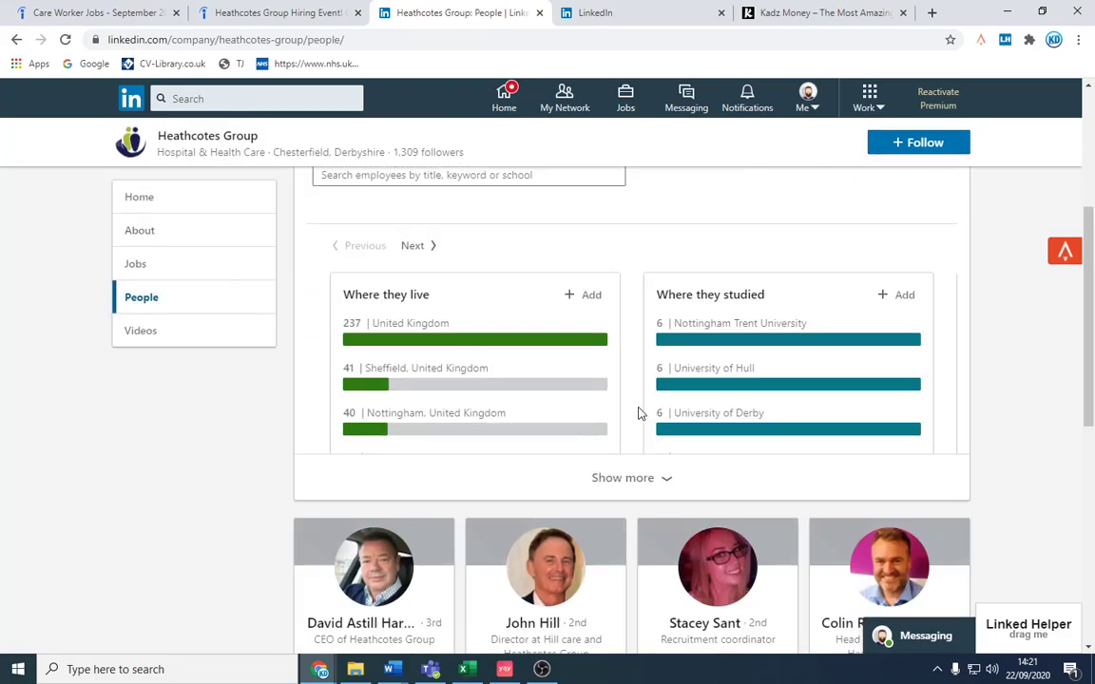
pyautogui.scroll(-3)
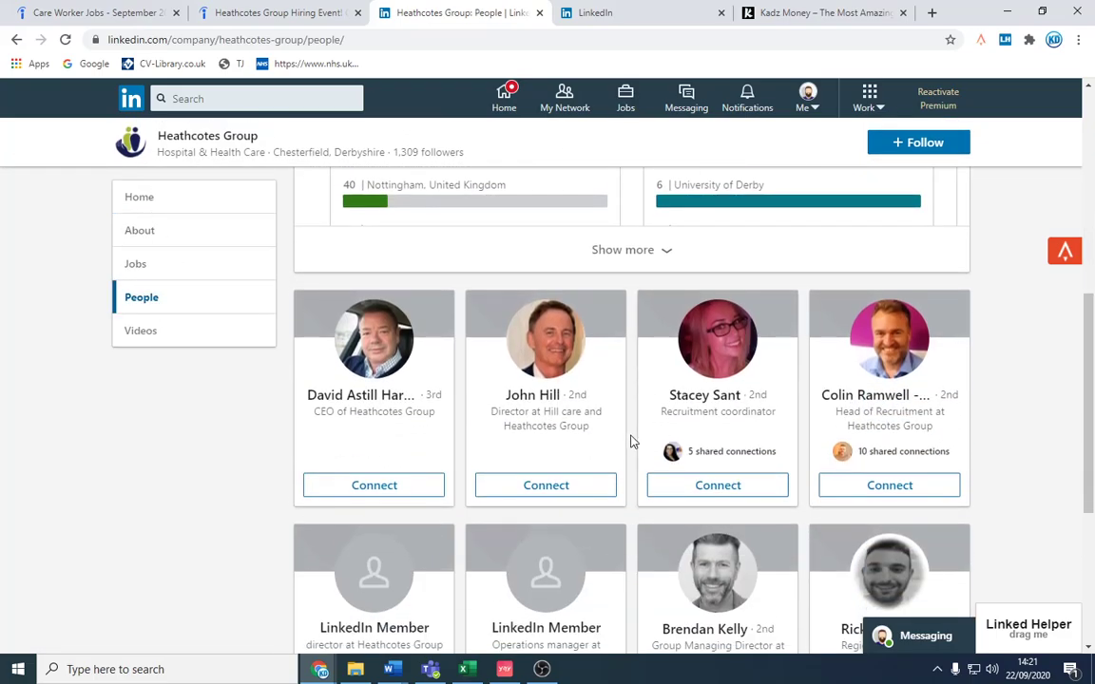
pyautogui.moveTo(894, 395)
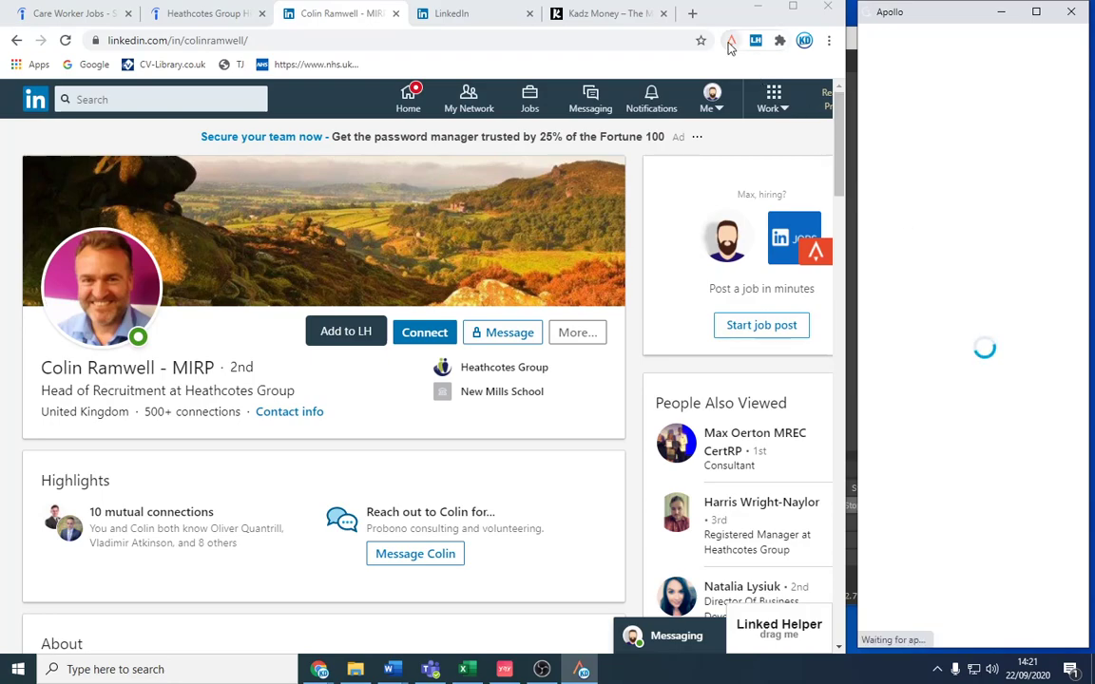
pyautogui.click(968, 181)
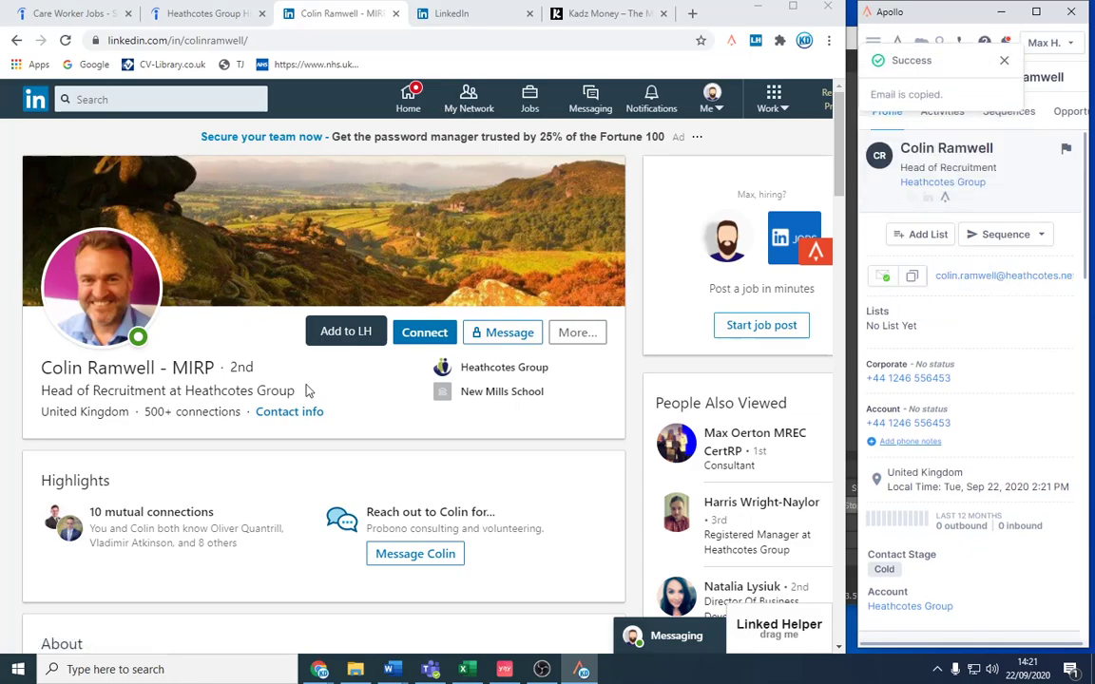
pyautogui.scroll(-3)
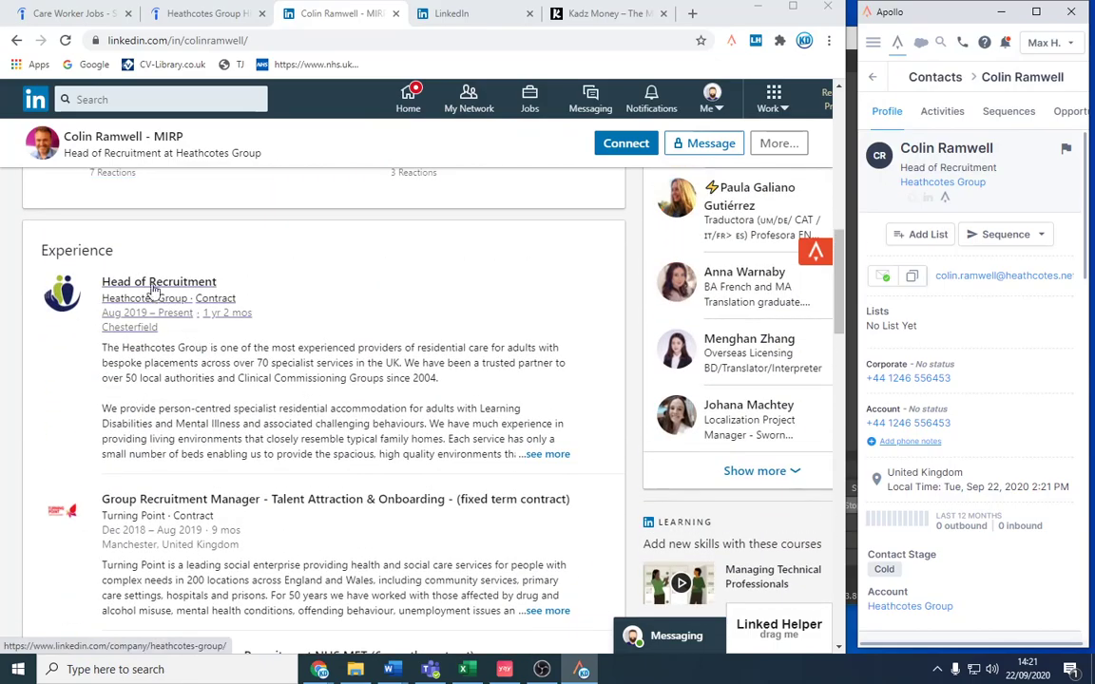
pyautogui.scroll(-3)
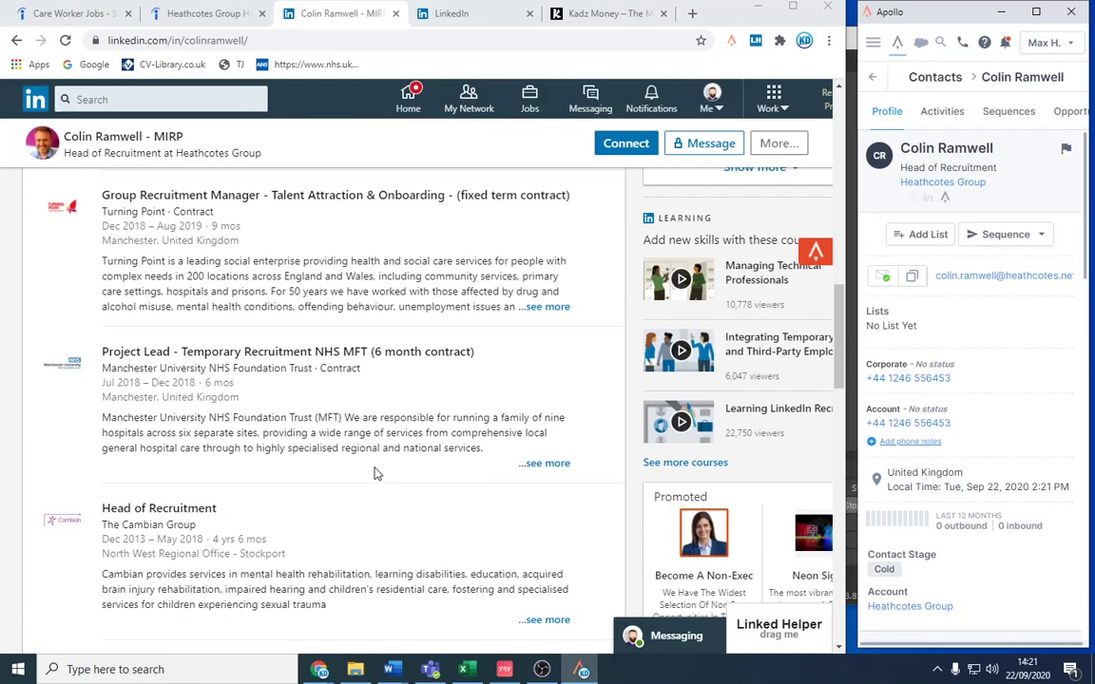
pyautogui.scroll(3)
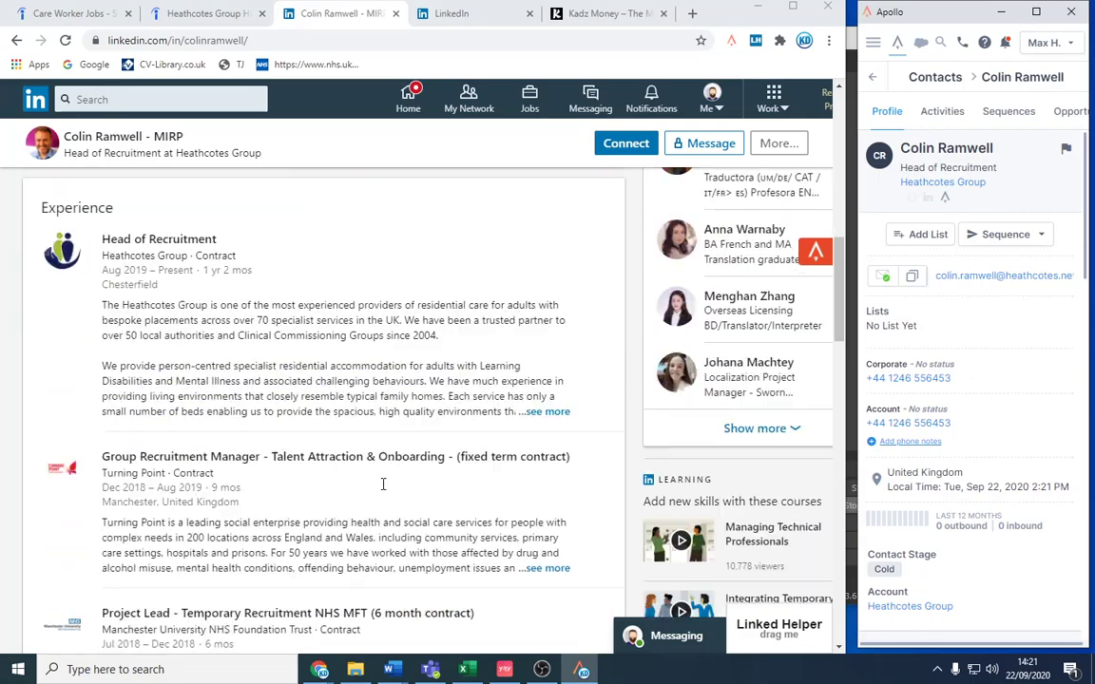
pyautogui.scroll(-3)
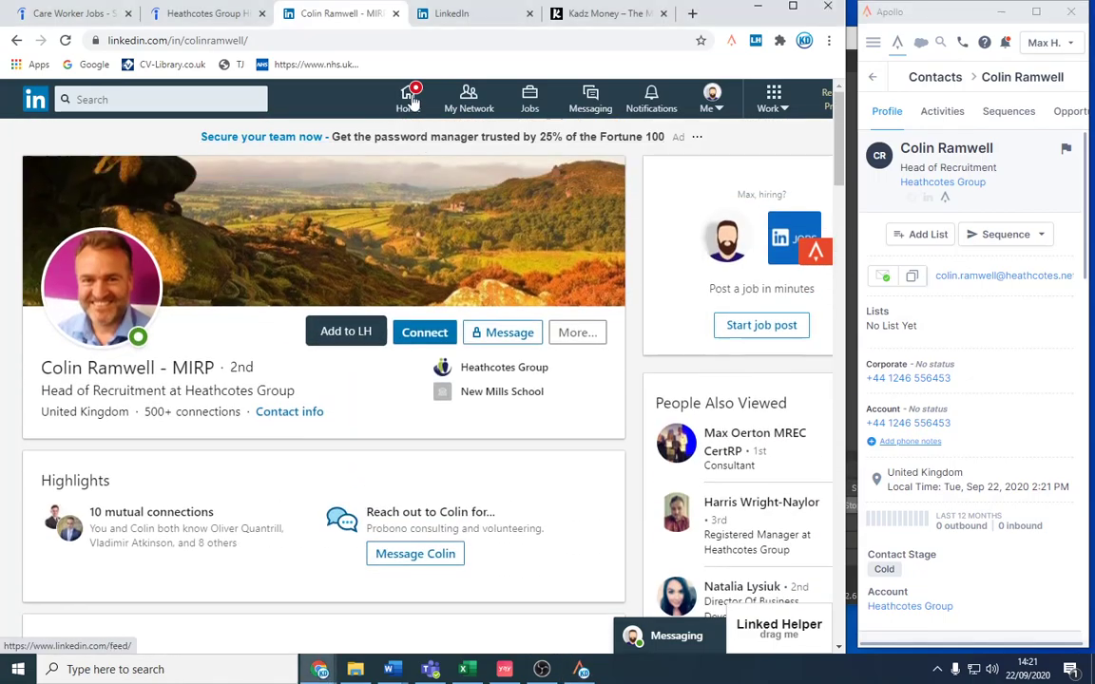
pyautogui.click(408, 99)
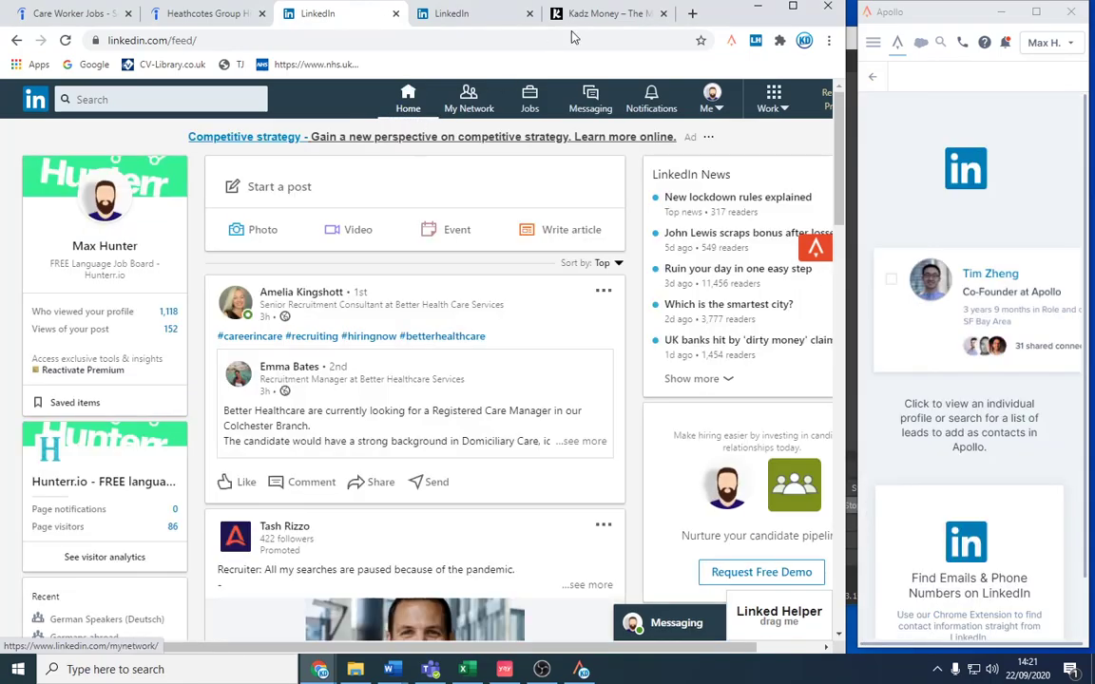
# - Search the Kadz Money blog for 'email'
pyautogui.click(608, 14)
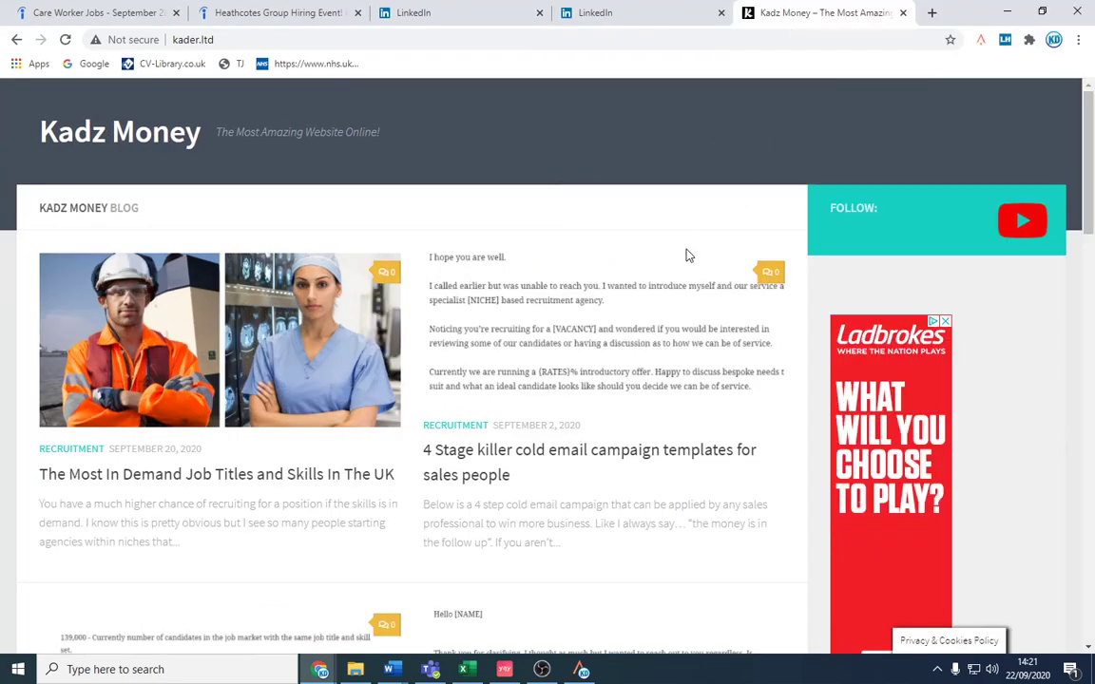
pyautogui.scroll(-3)
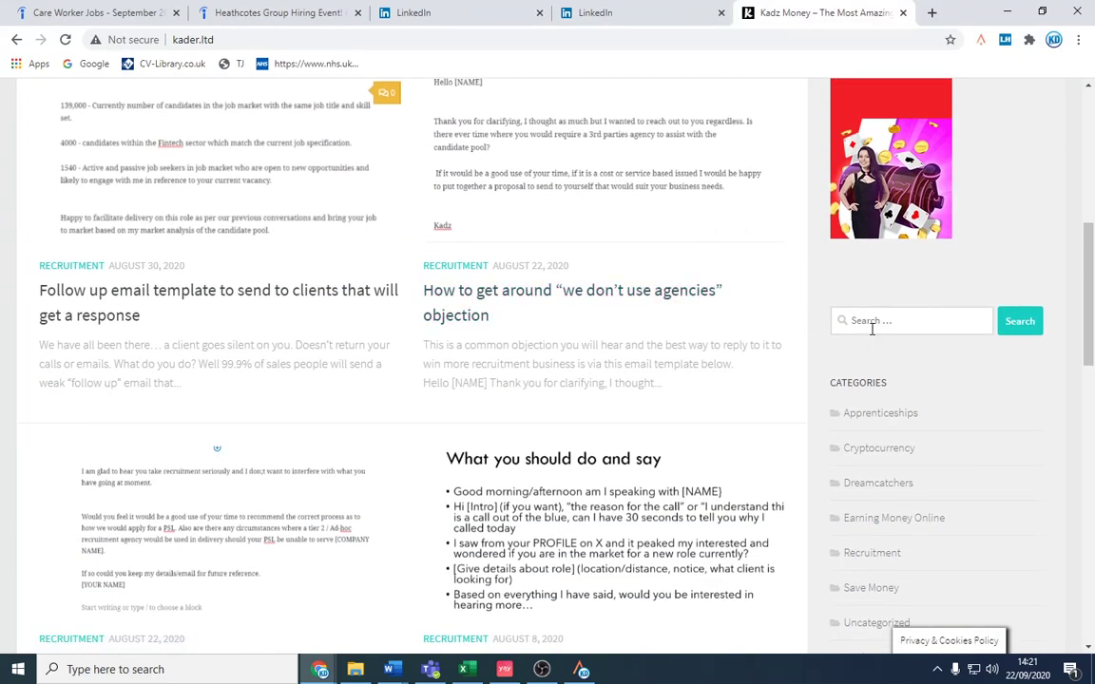
pyautogui.write('email')
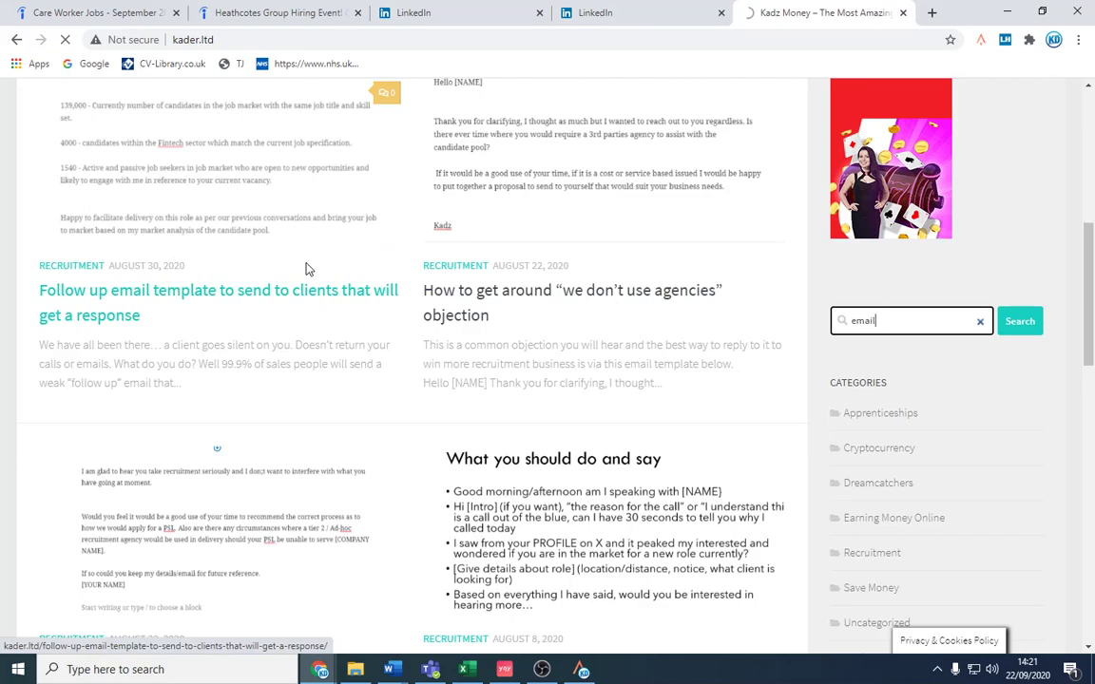
pyautogui.click(1018, 320)
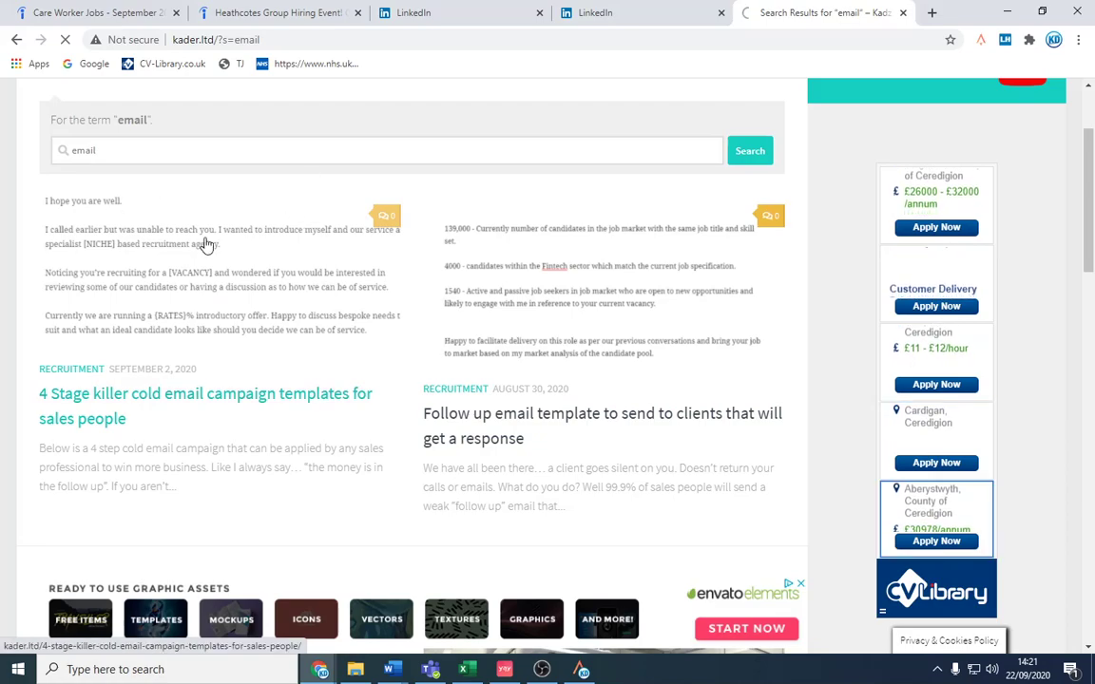
# - Open the 4-stage cold email templates post and highlight the Day 1 [VACANCY] wording
pyautogui.click(205, 405)
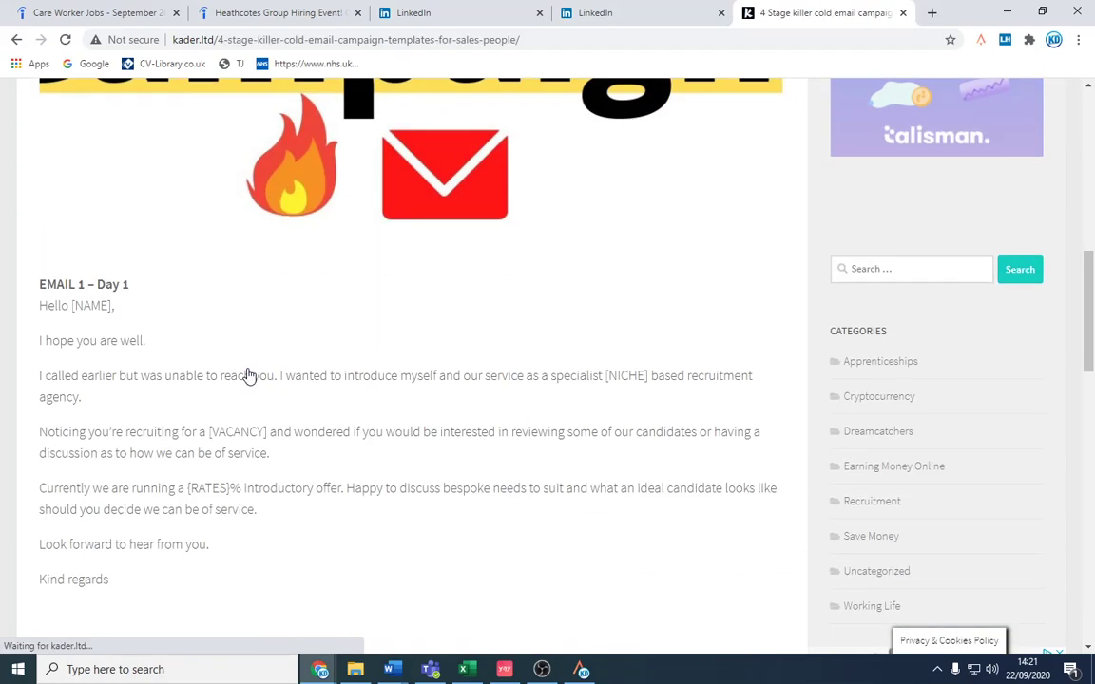
pyautogui.scroll(-3)
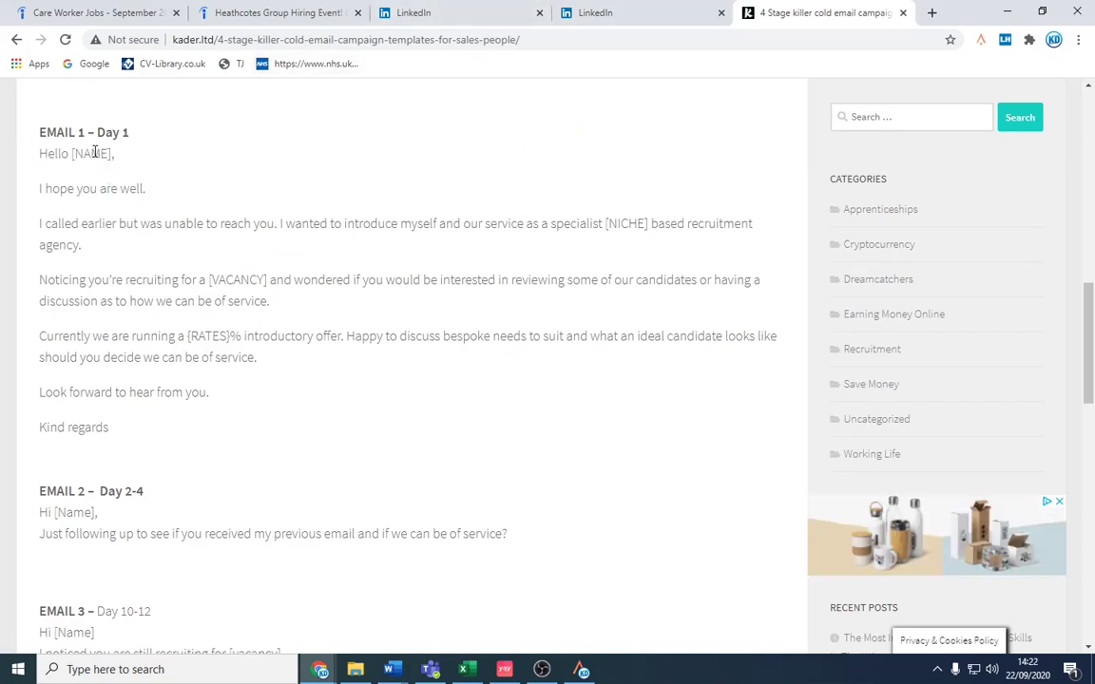
pyautogui.doubleClick(161, 279)
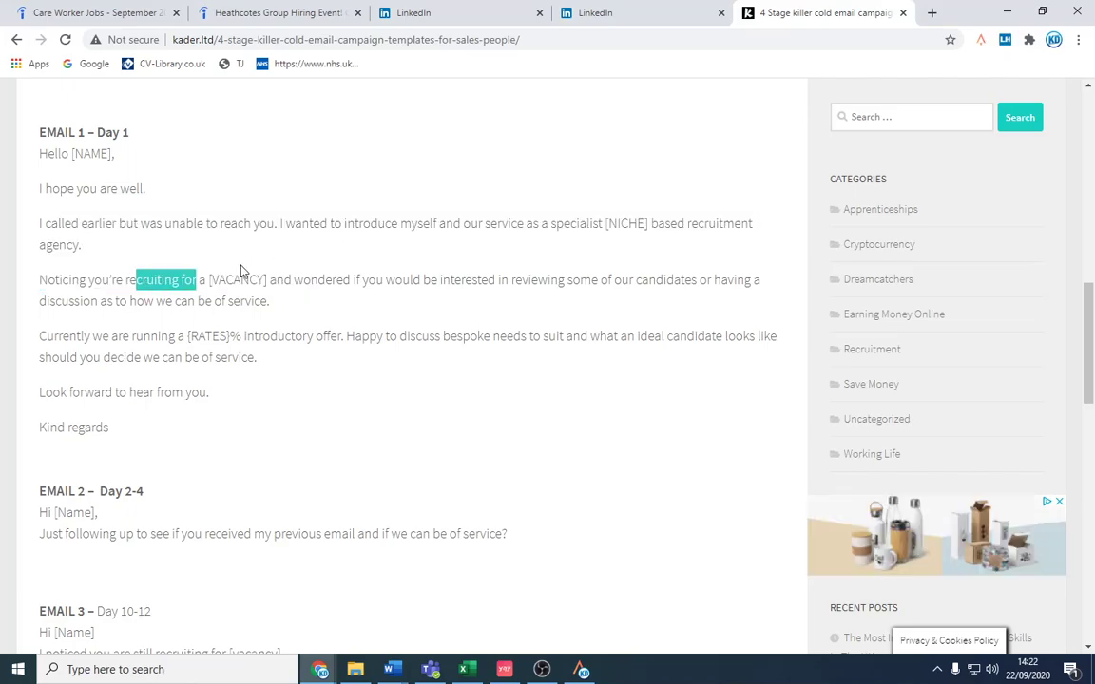
pyautogui.doubleClick(236, 279)
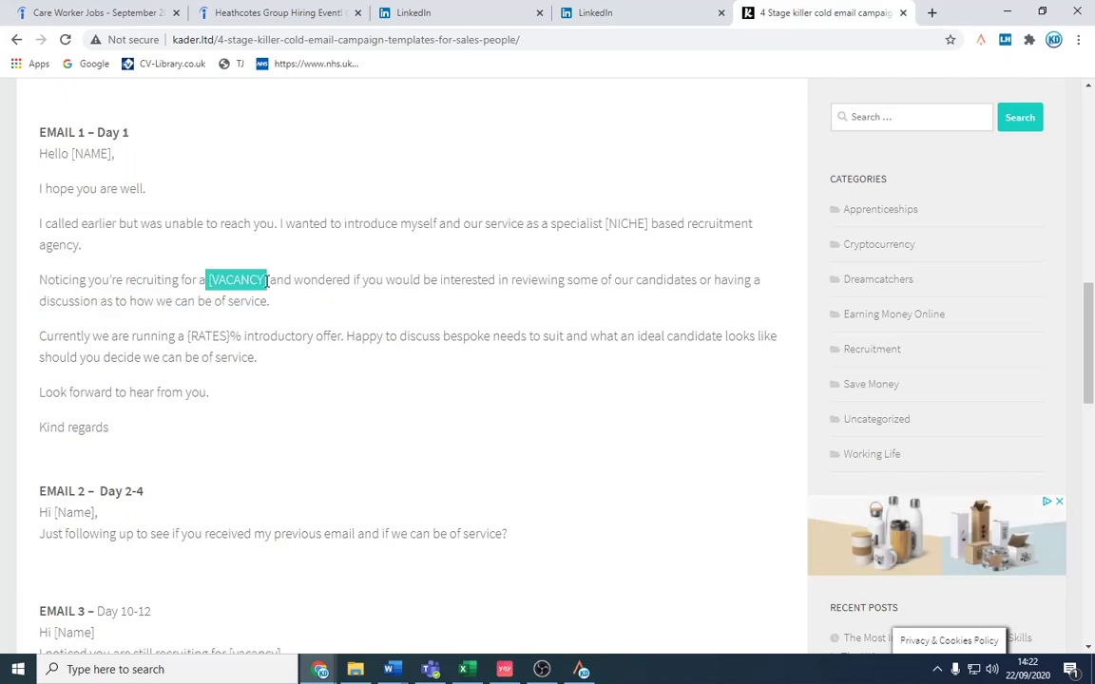
pyautogui.click(275, 13)
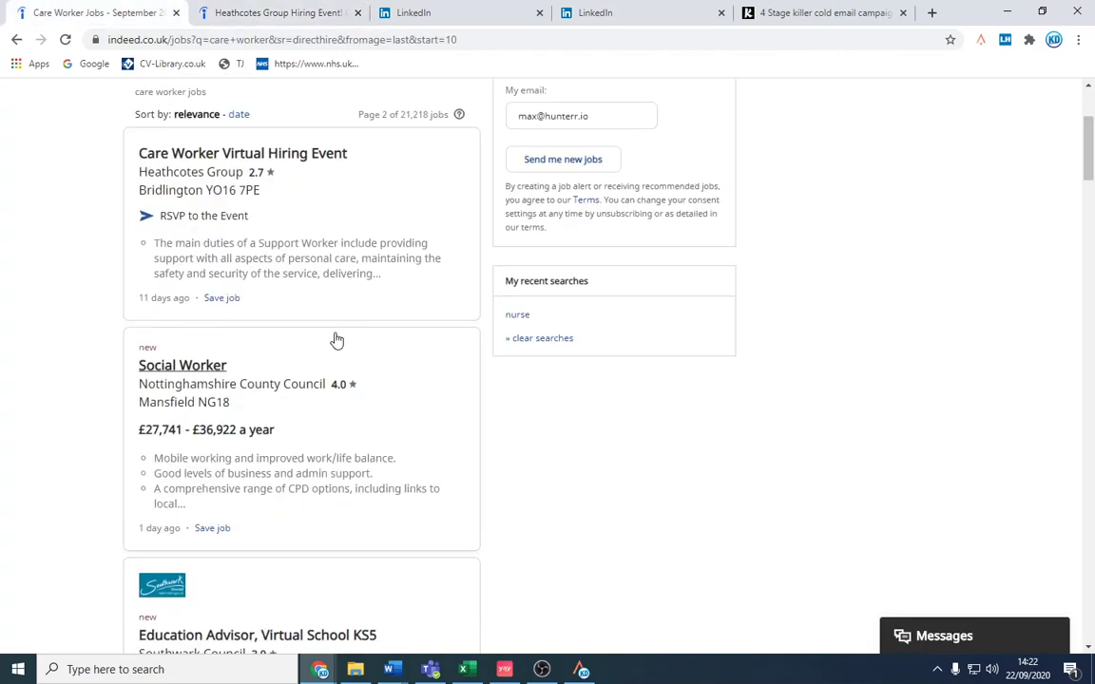
pyautogui.scroll(3)
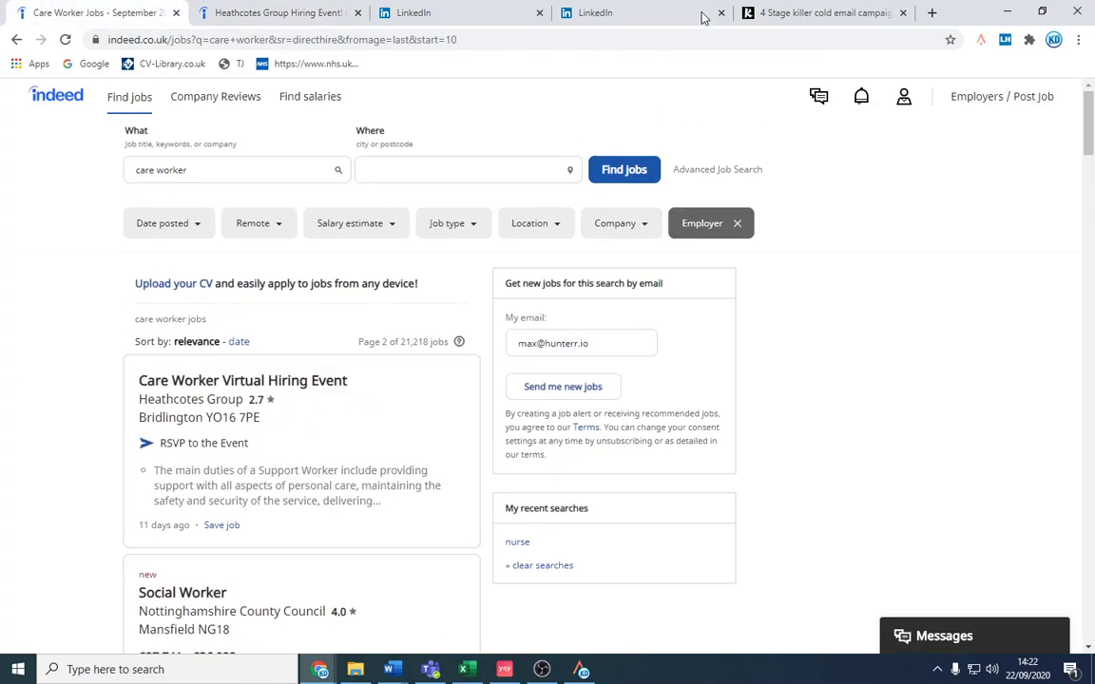
pyautogui.click(822, 12)
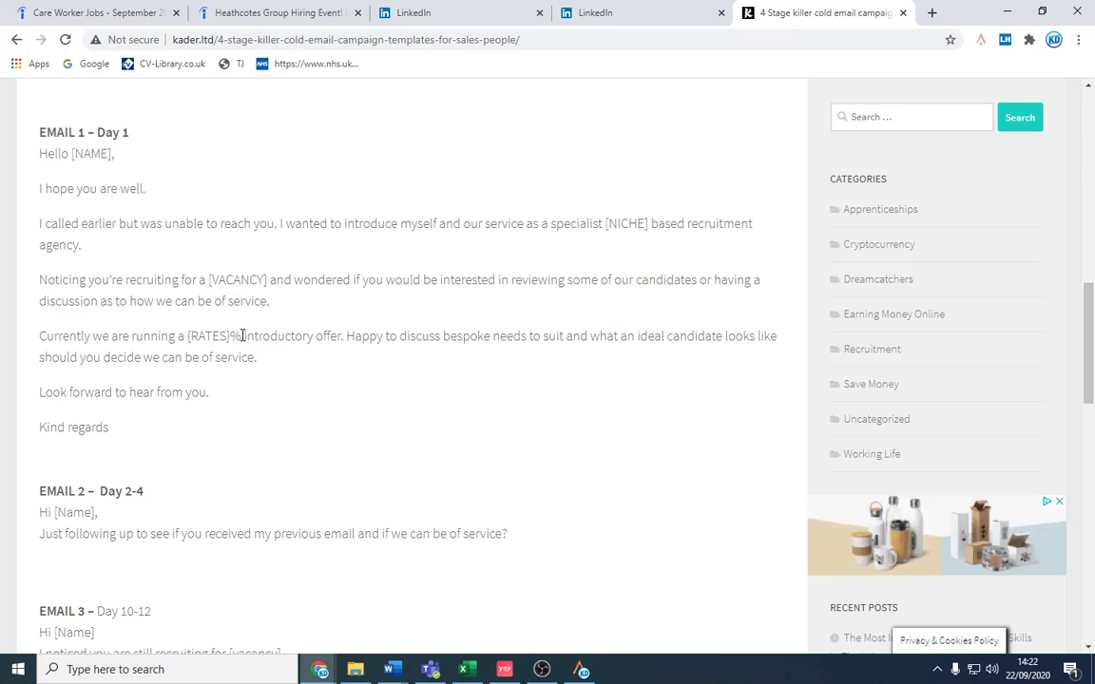
pyautogui.moveTo(326, 266)
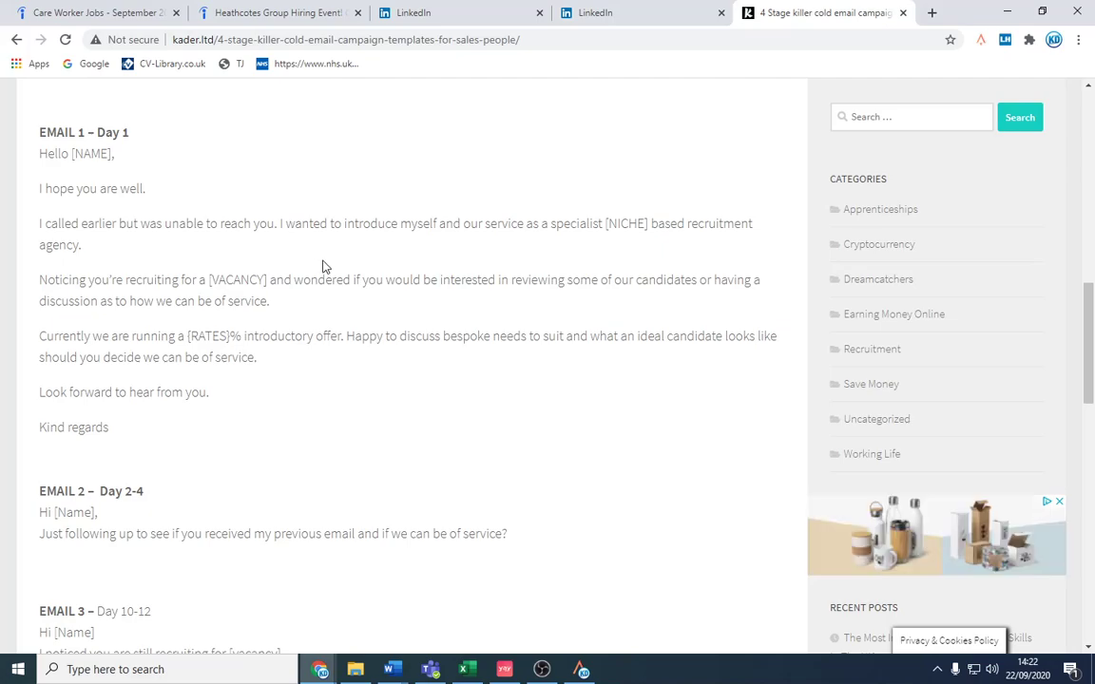
pyautogui.click(456, 12)
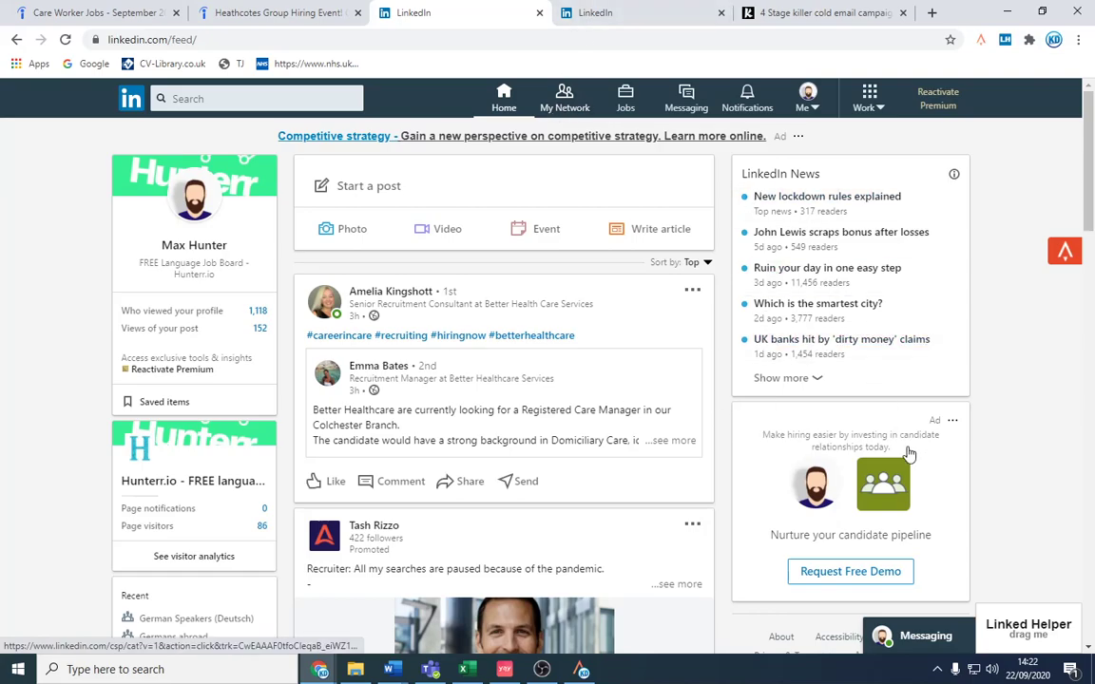
pyautogui.scroll(-3)
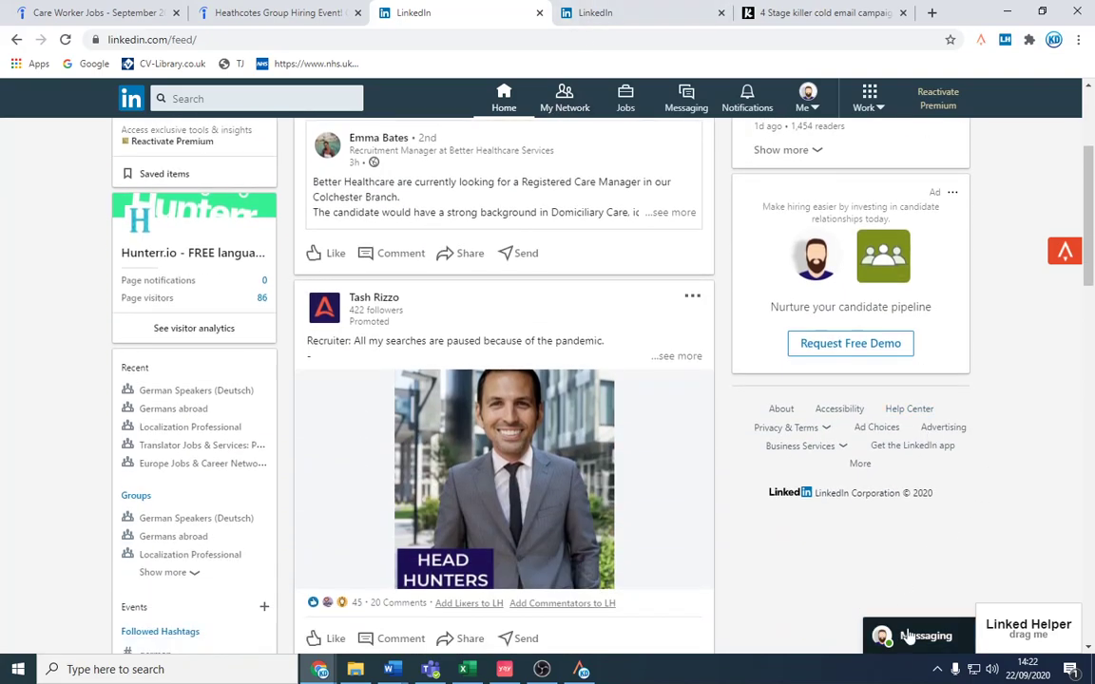
pyautogui.click(918, 635)
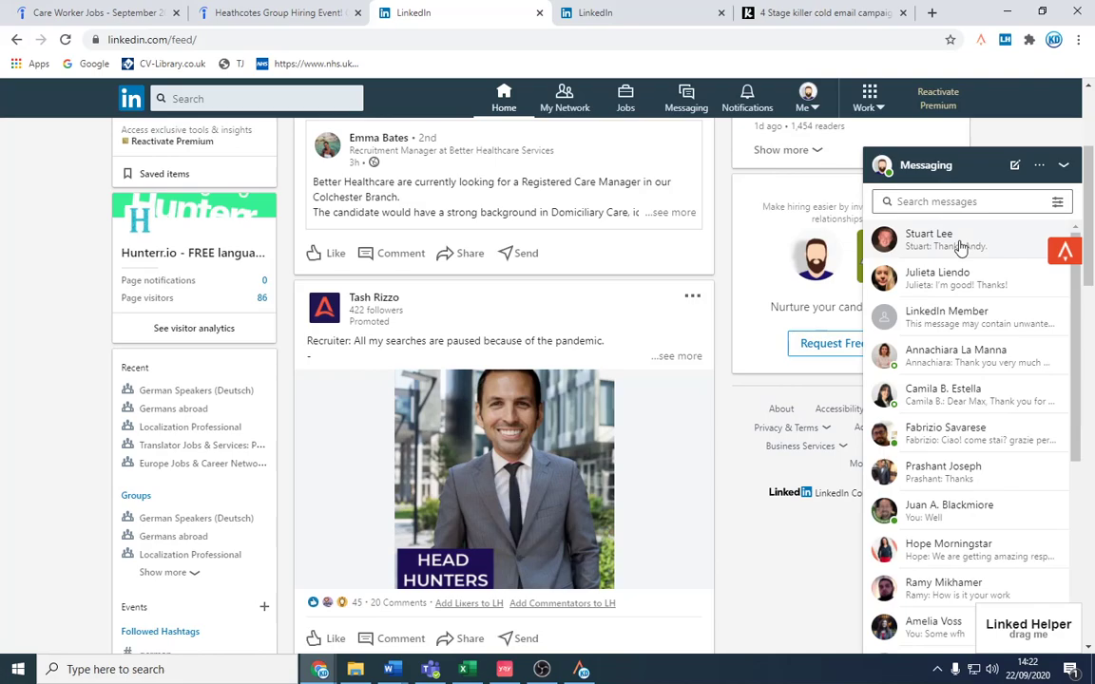
pyautogui.click(930, 233)
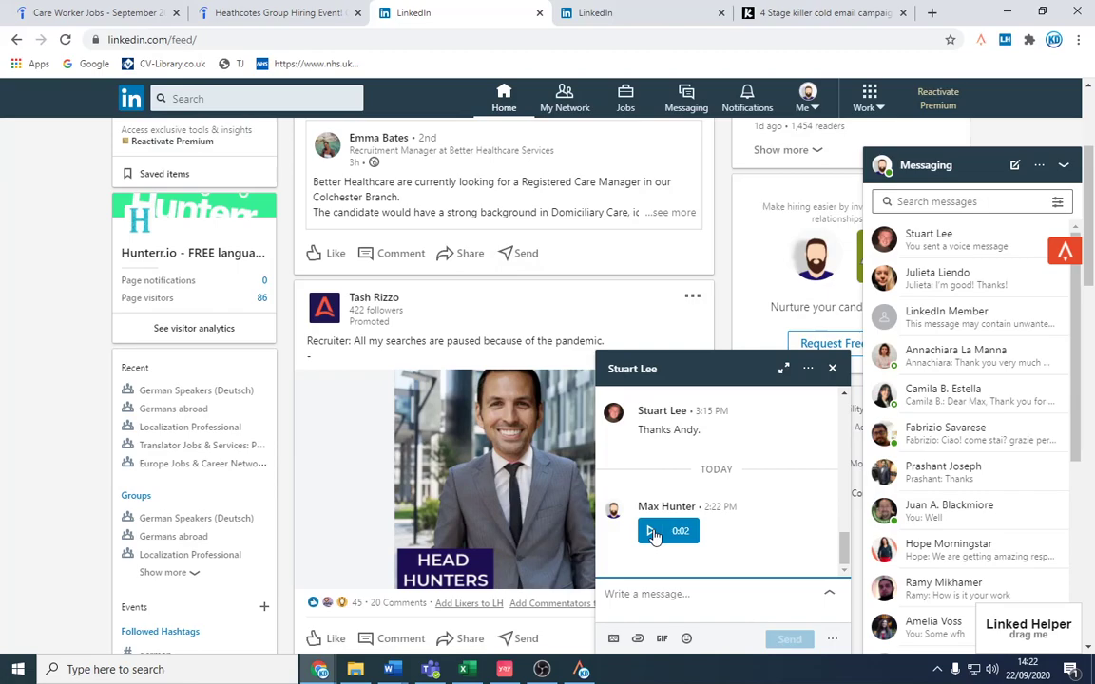
pyautogui.click(651, 532)
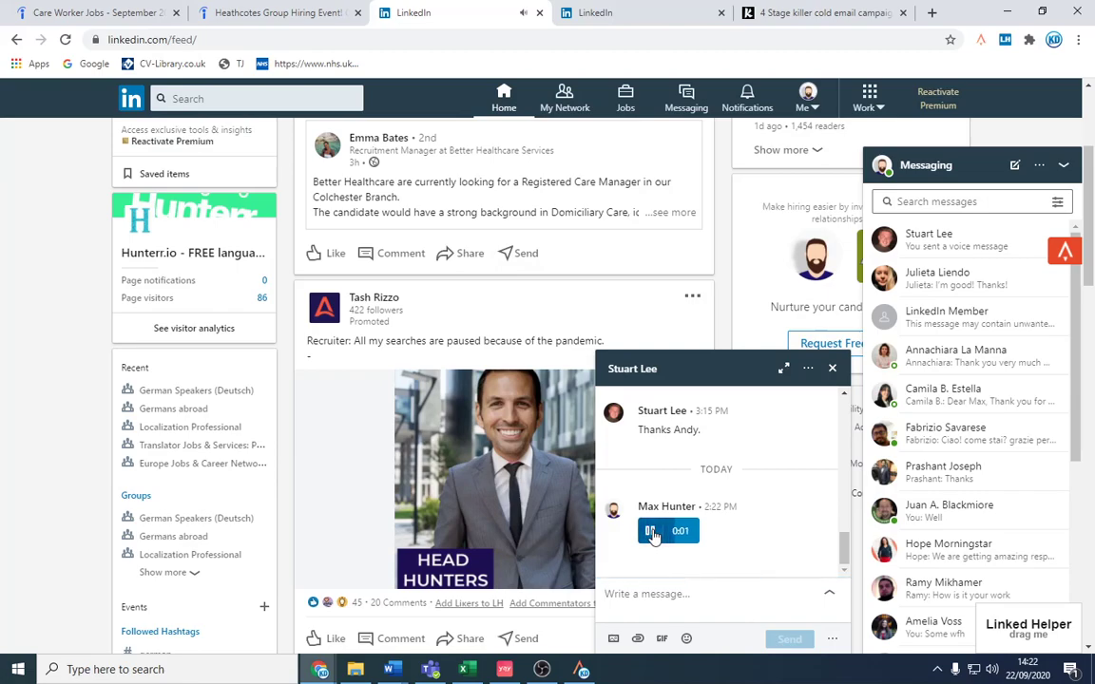
pyautogui.click(649, 530)
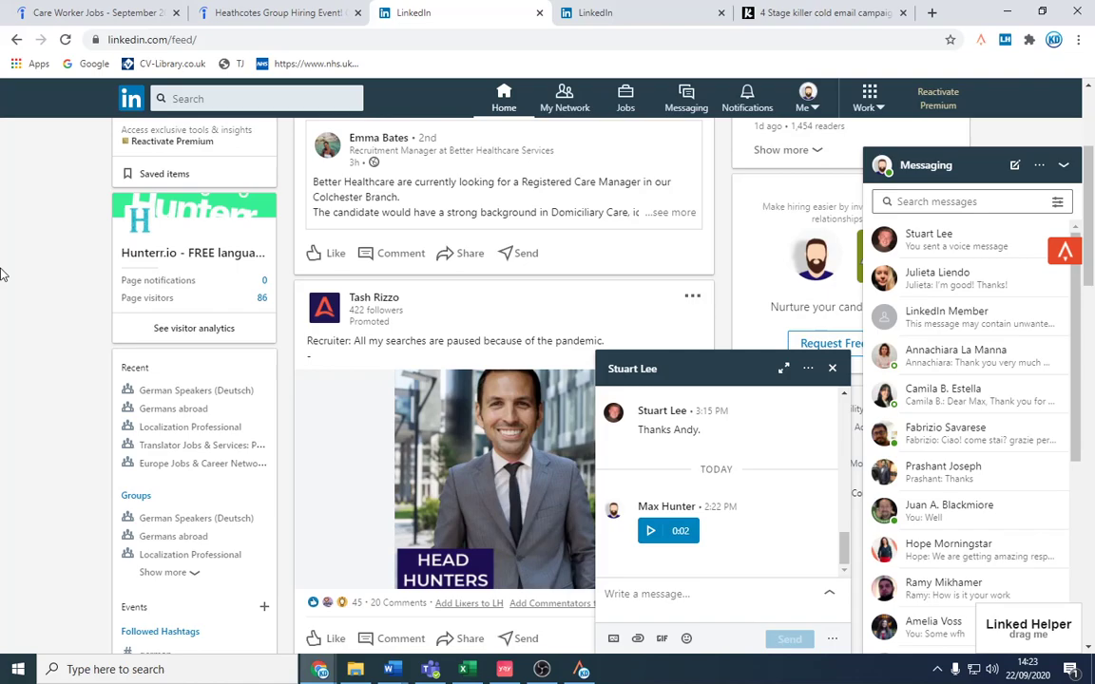
pyautogui.click(95, 13)
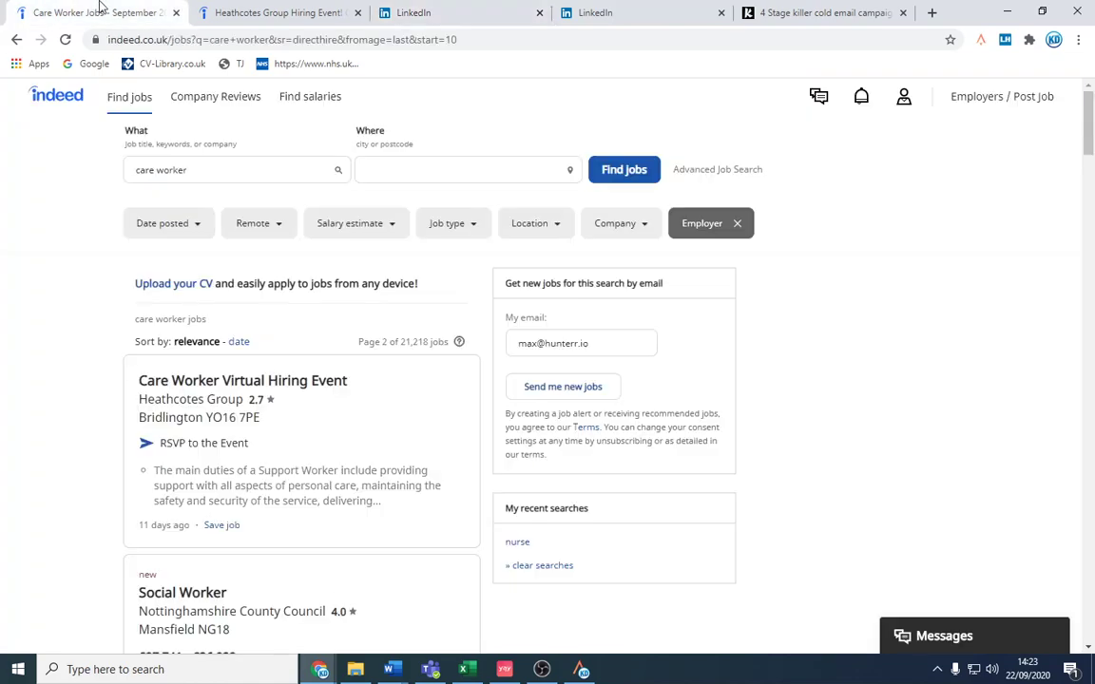
pyautogui.moveTo(659, 8)
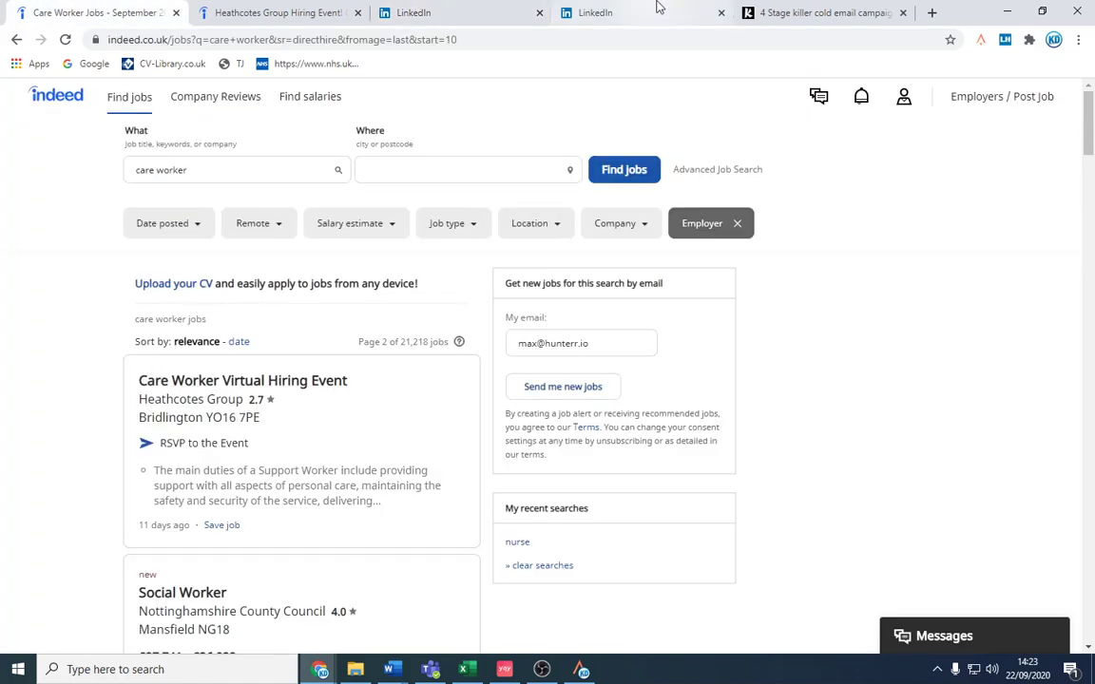
pyautogui.moveTo(596, 13)
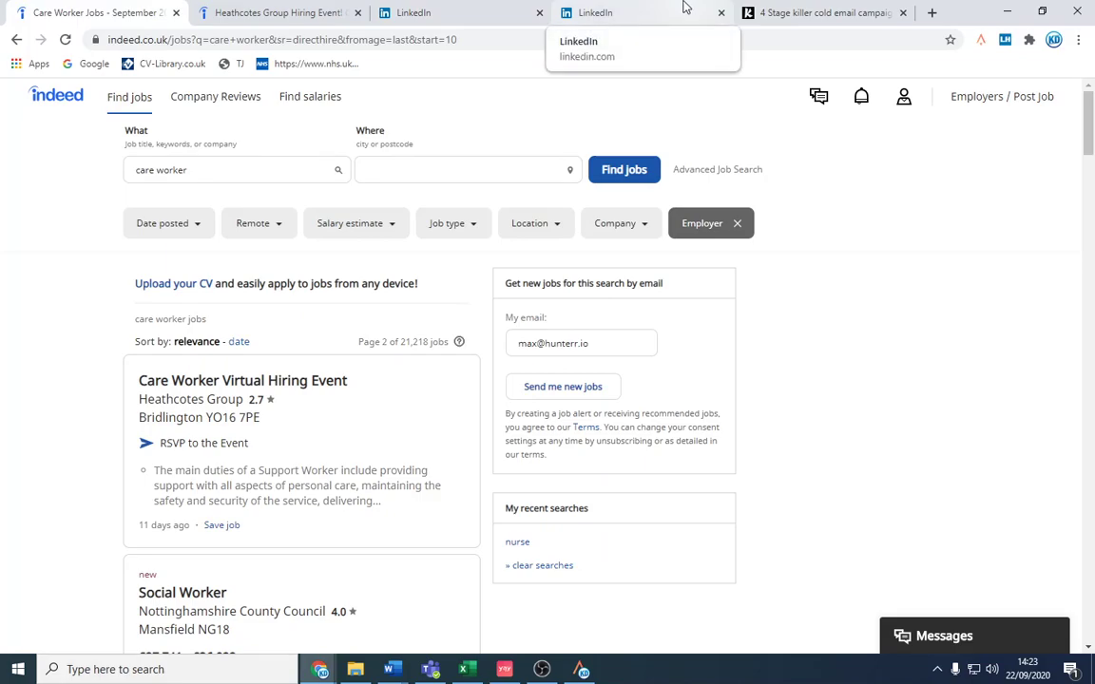
pyautogui.click(639, 12)
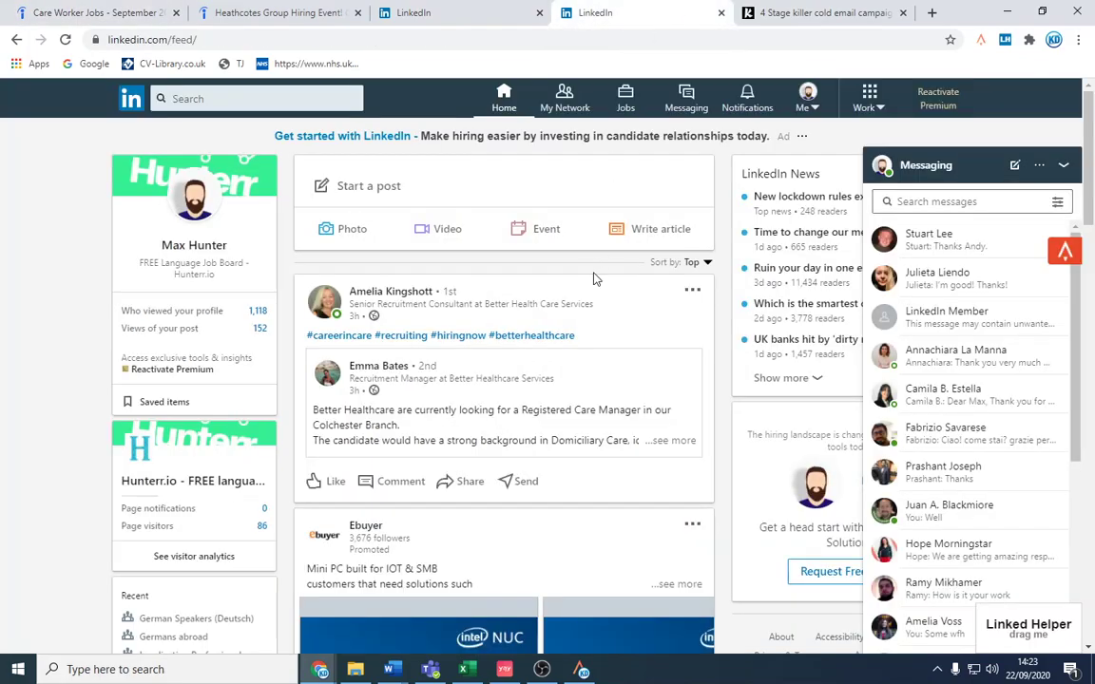
pyautogui.click(16, 39)
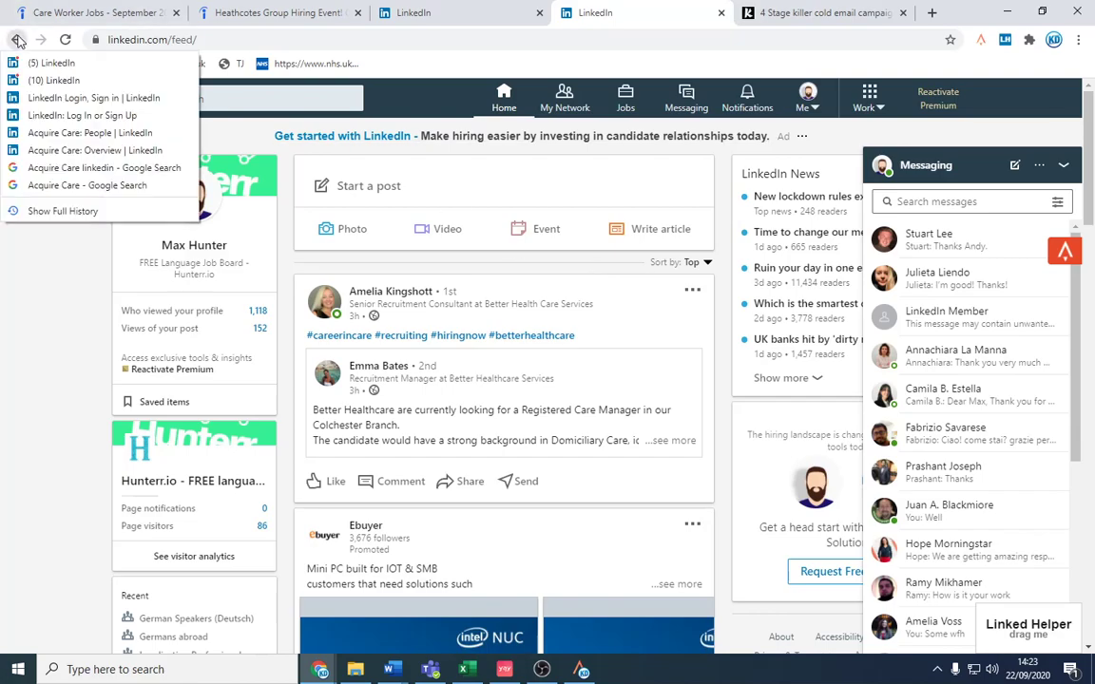
pyautogui.moveTo(476, 7)
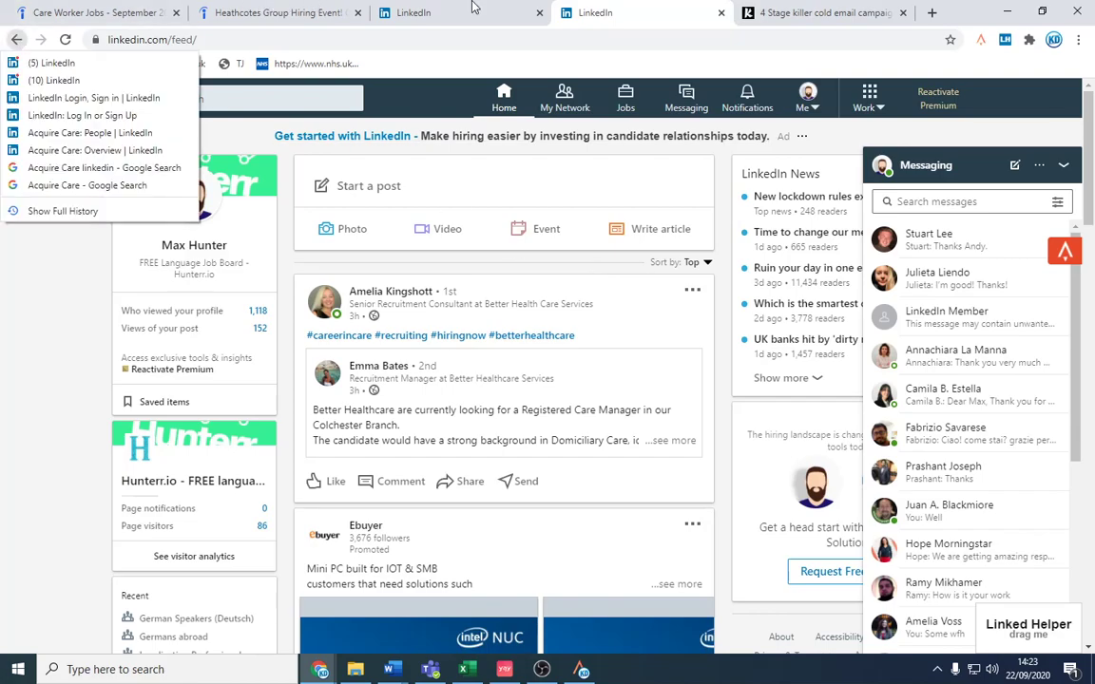
pyautogui.click(929, 239)
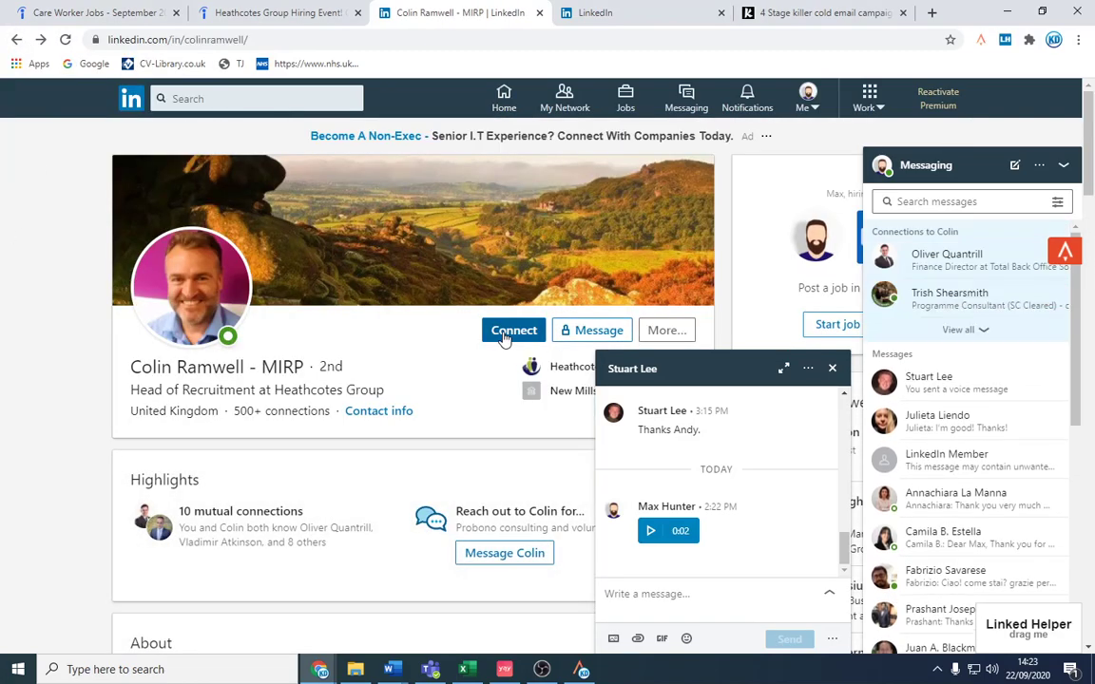
pyautogui.click(513, 329)
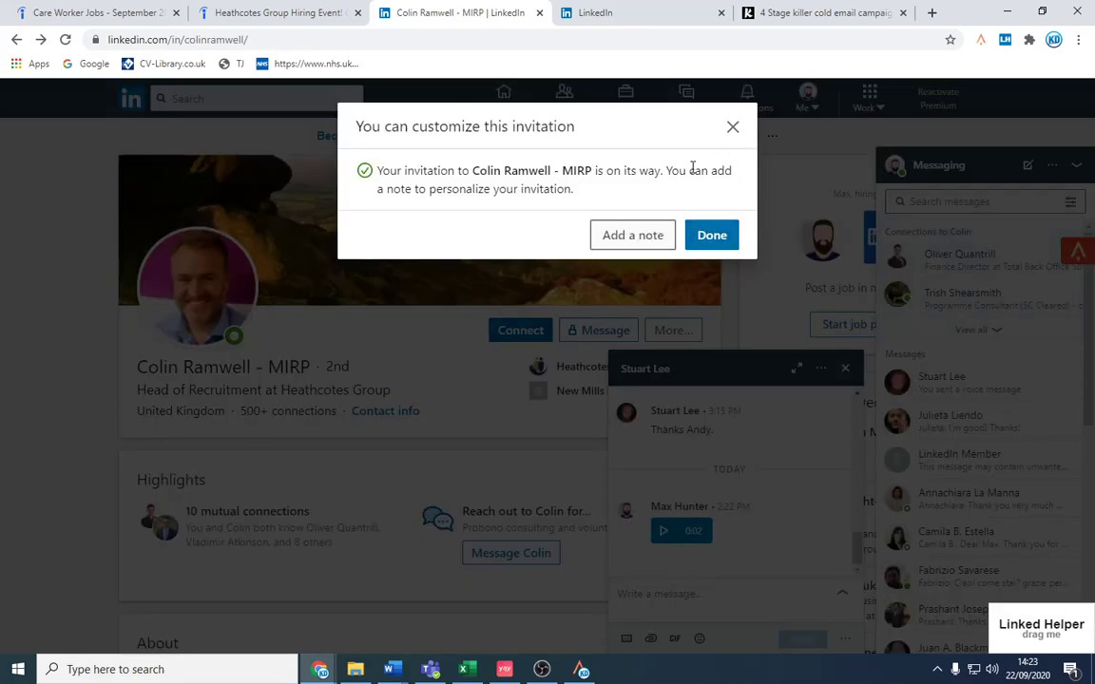
pyautogui.click(711, 235)
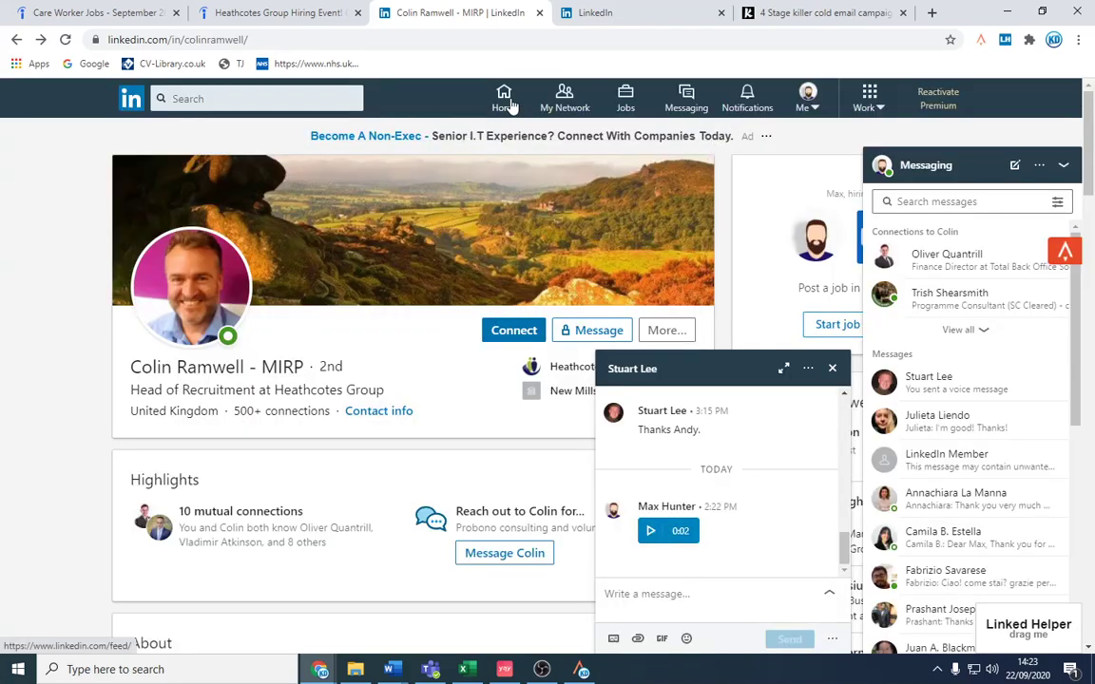
# - Return to the LinkedIn home feed, minimise the voice-note chat, and reopen Indeed results
pyautogui.click(504, 98)
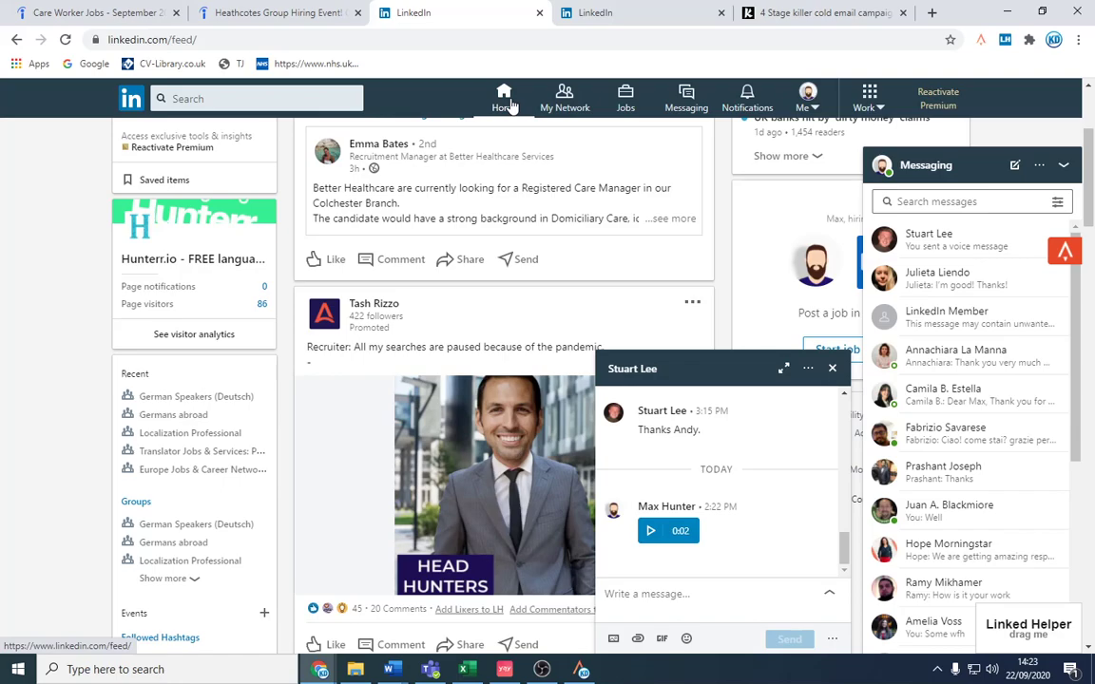
pyautogui.click(833, 369)
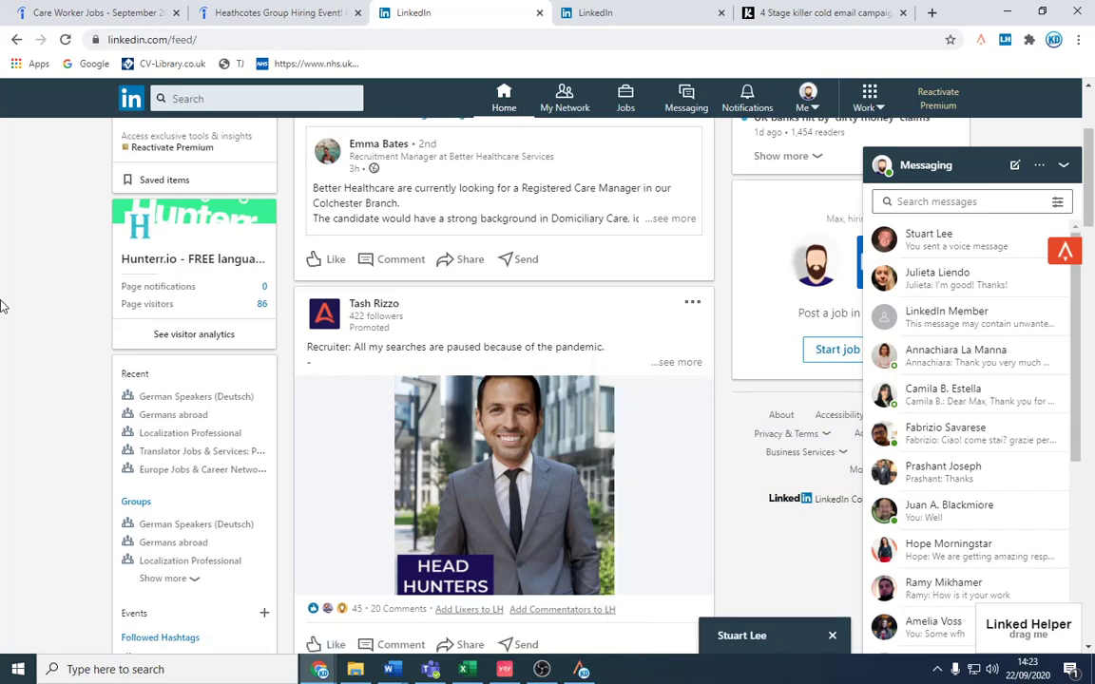
pyautogui.scroll(3)
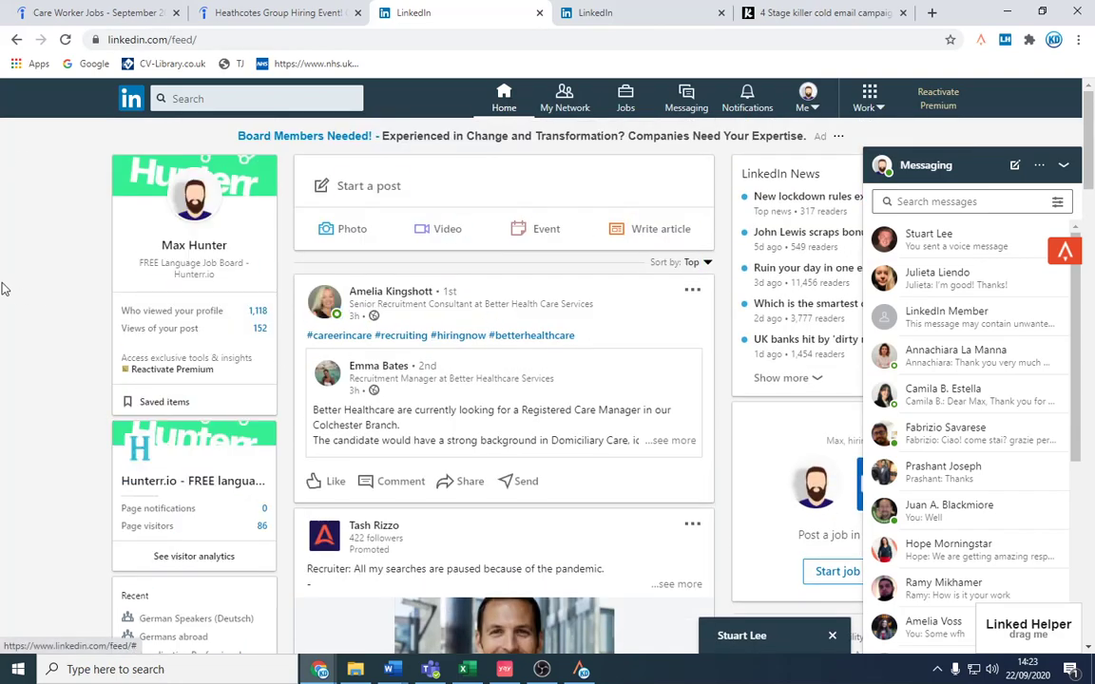
pyautogui.click(95, 12)
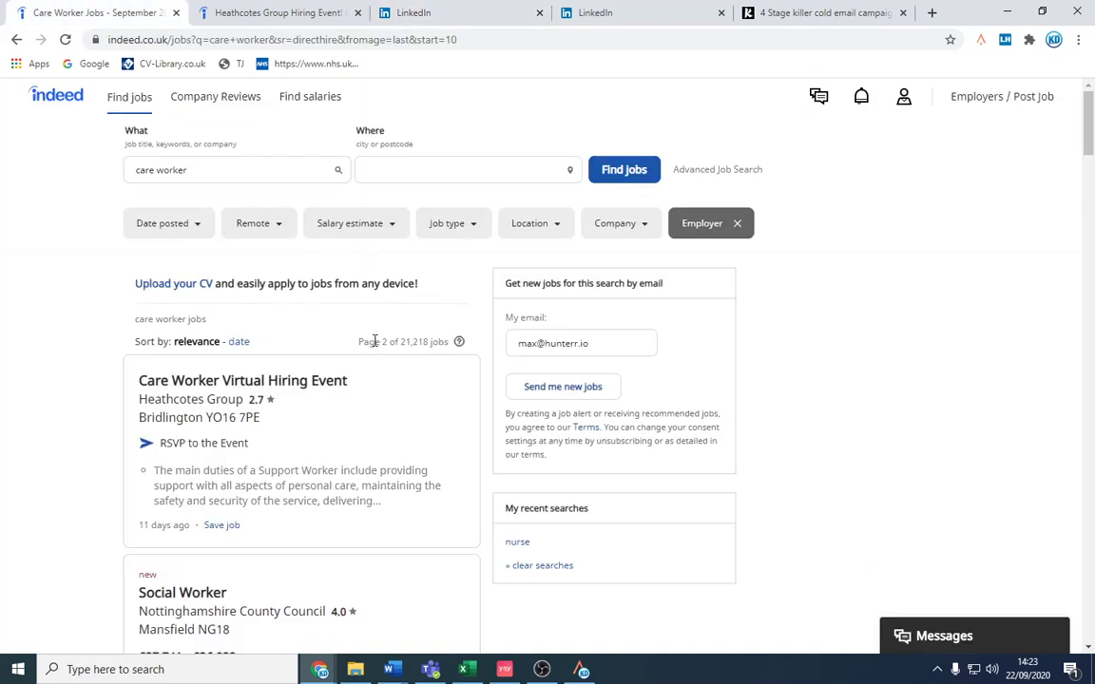
pyautogui.moveTo(359, 342)
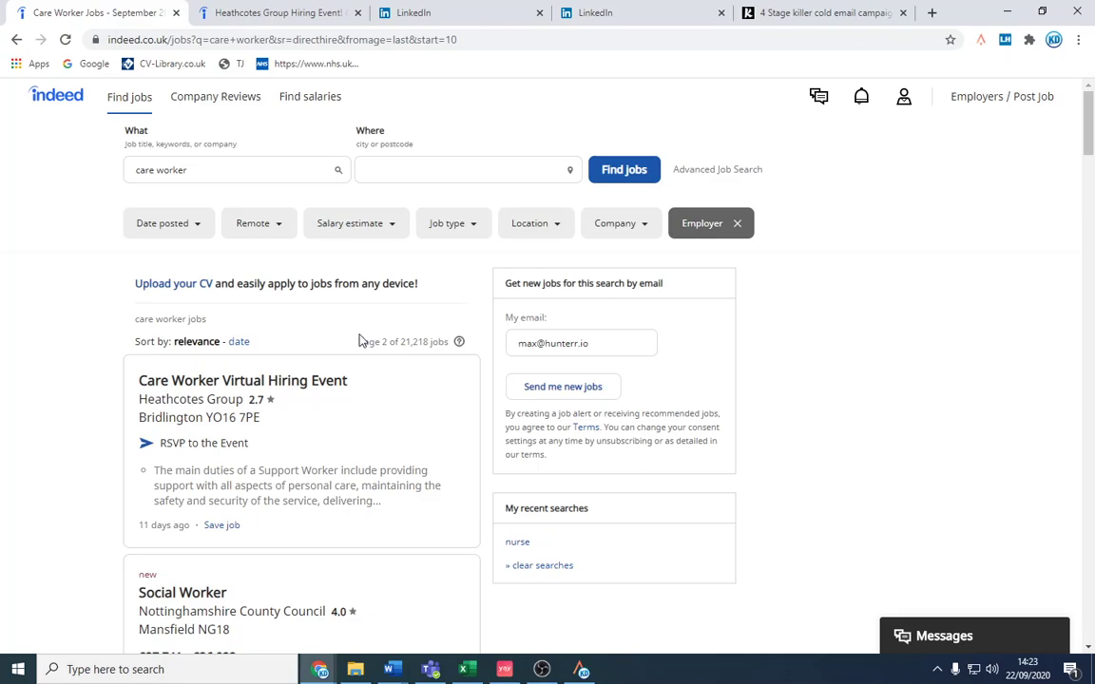
pyautogui.moveTo(74, 194)
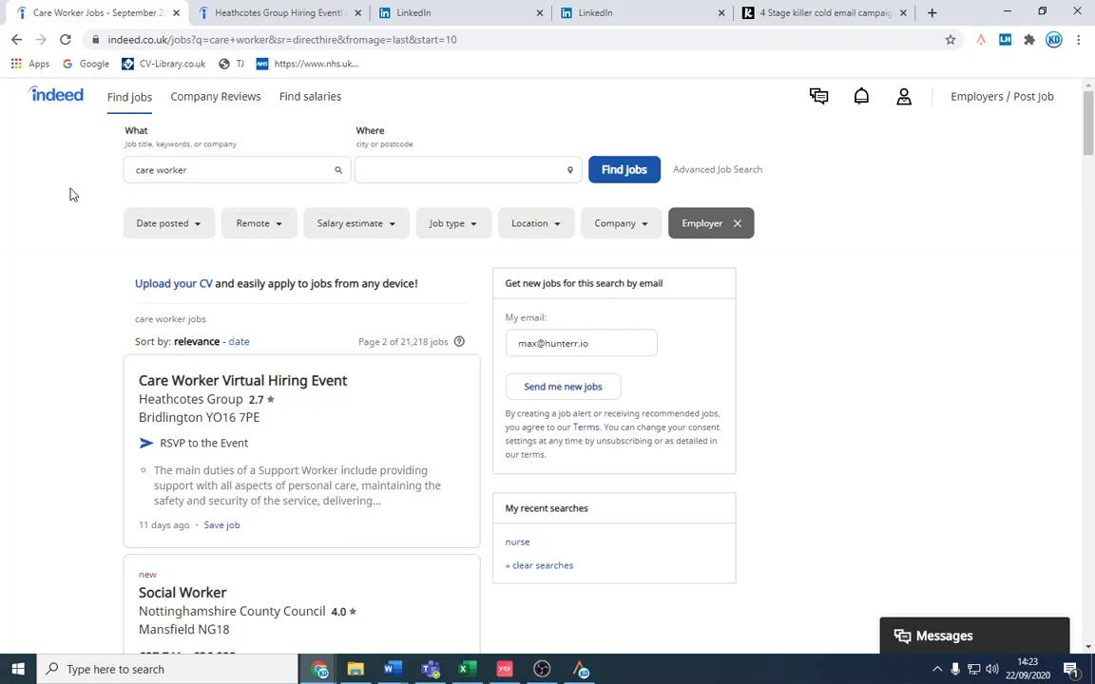